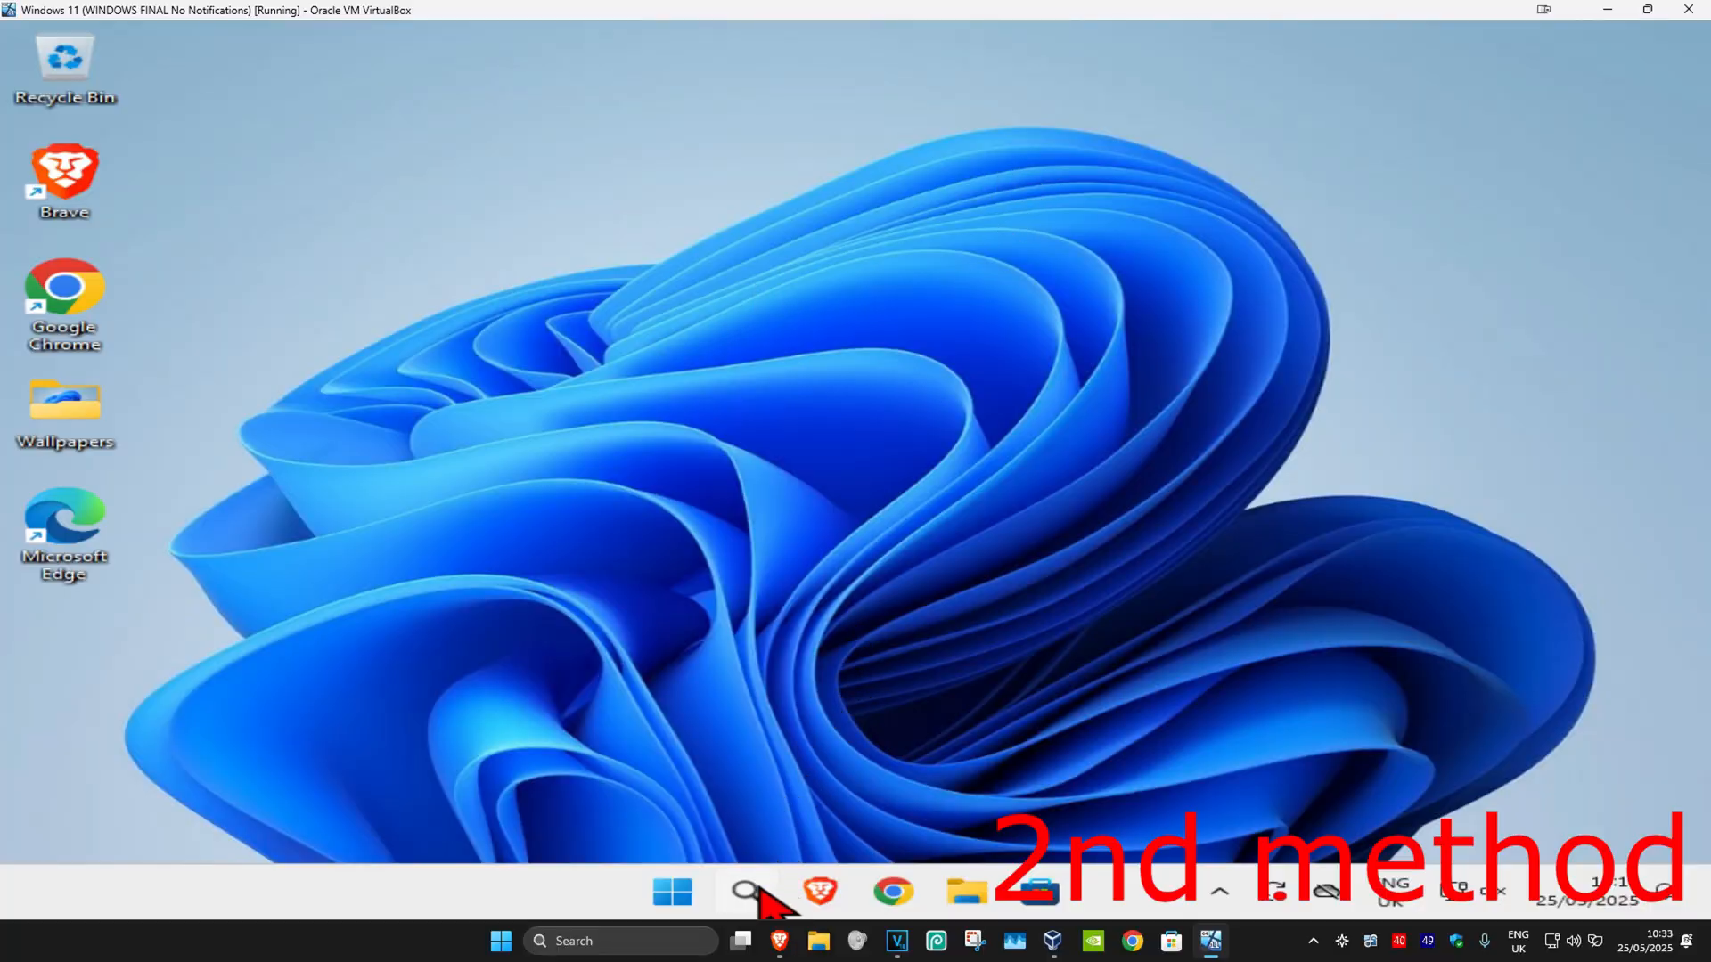
Search Windows for "settings" so the Settings app shows as best match
{"action": "type", "text": "settings"}
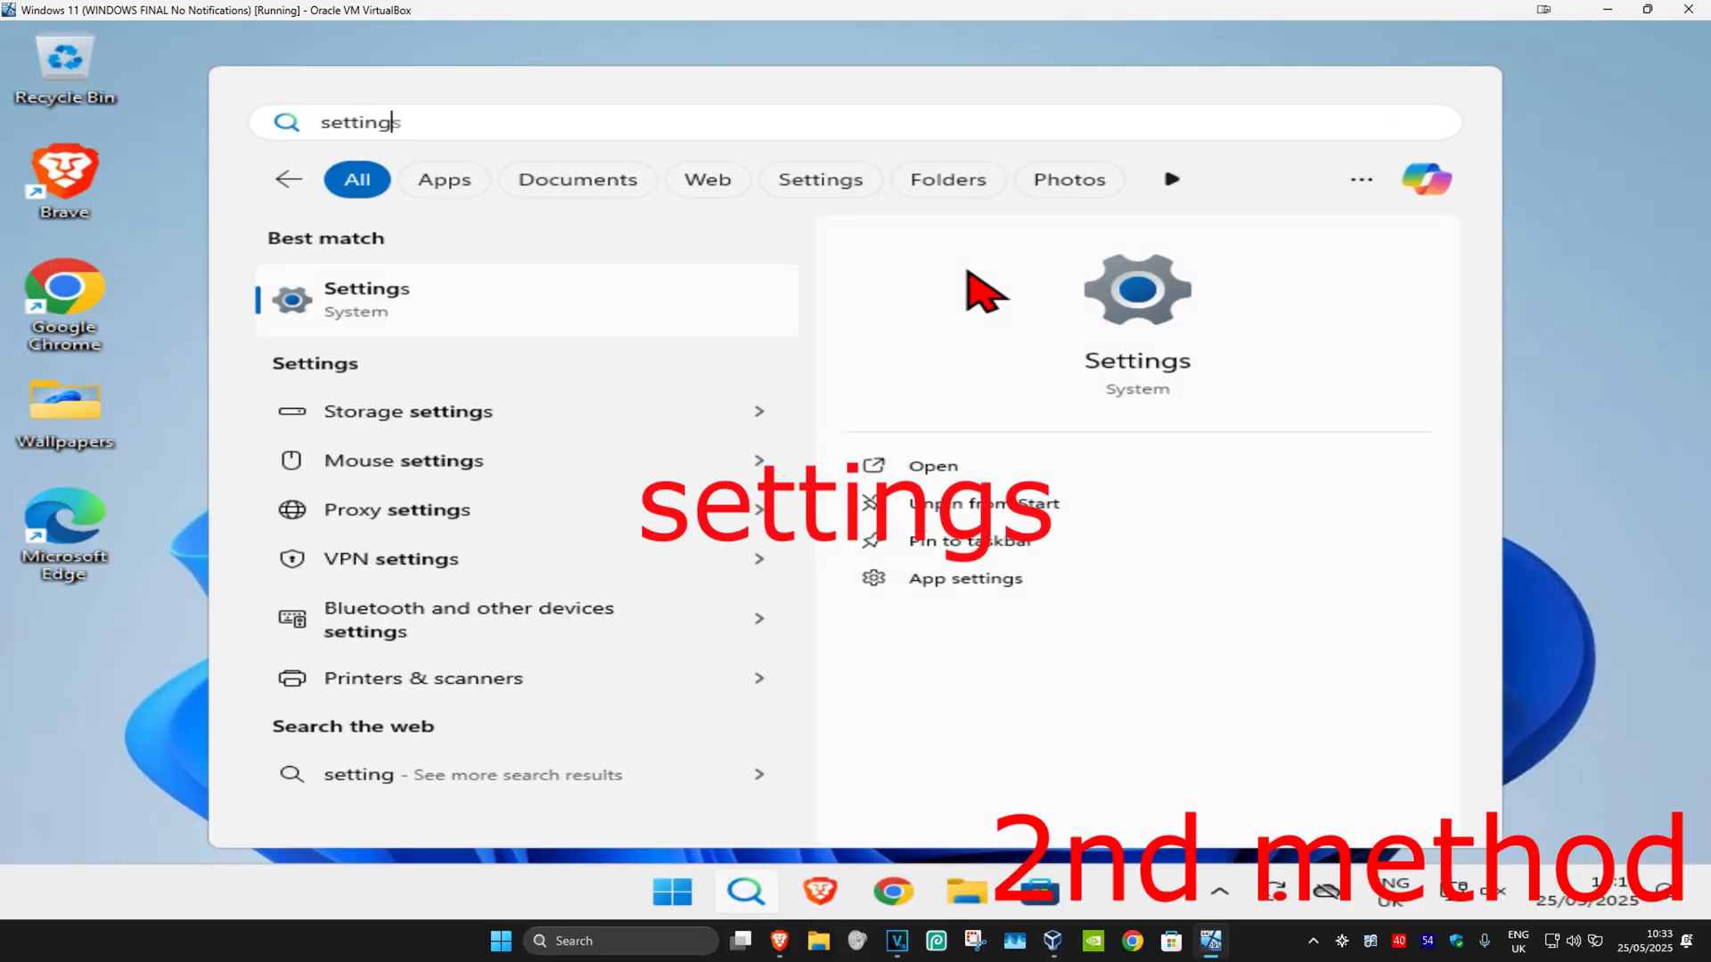
Go to Settings' Privacy & security page and bring the App permissions list into view
{"action": "left_click", "coordinate": [367, 299]}
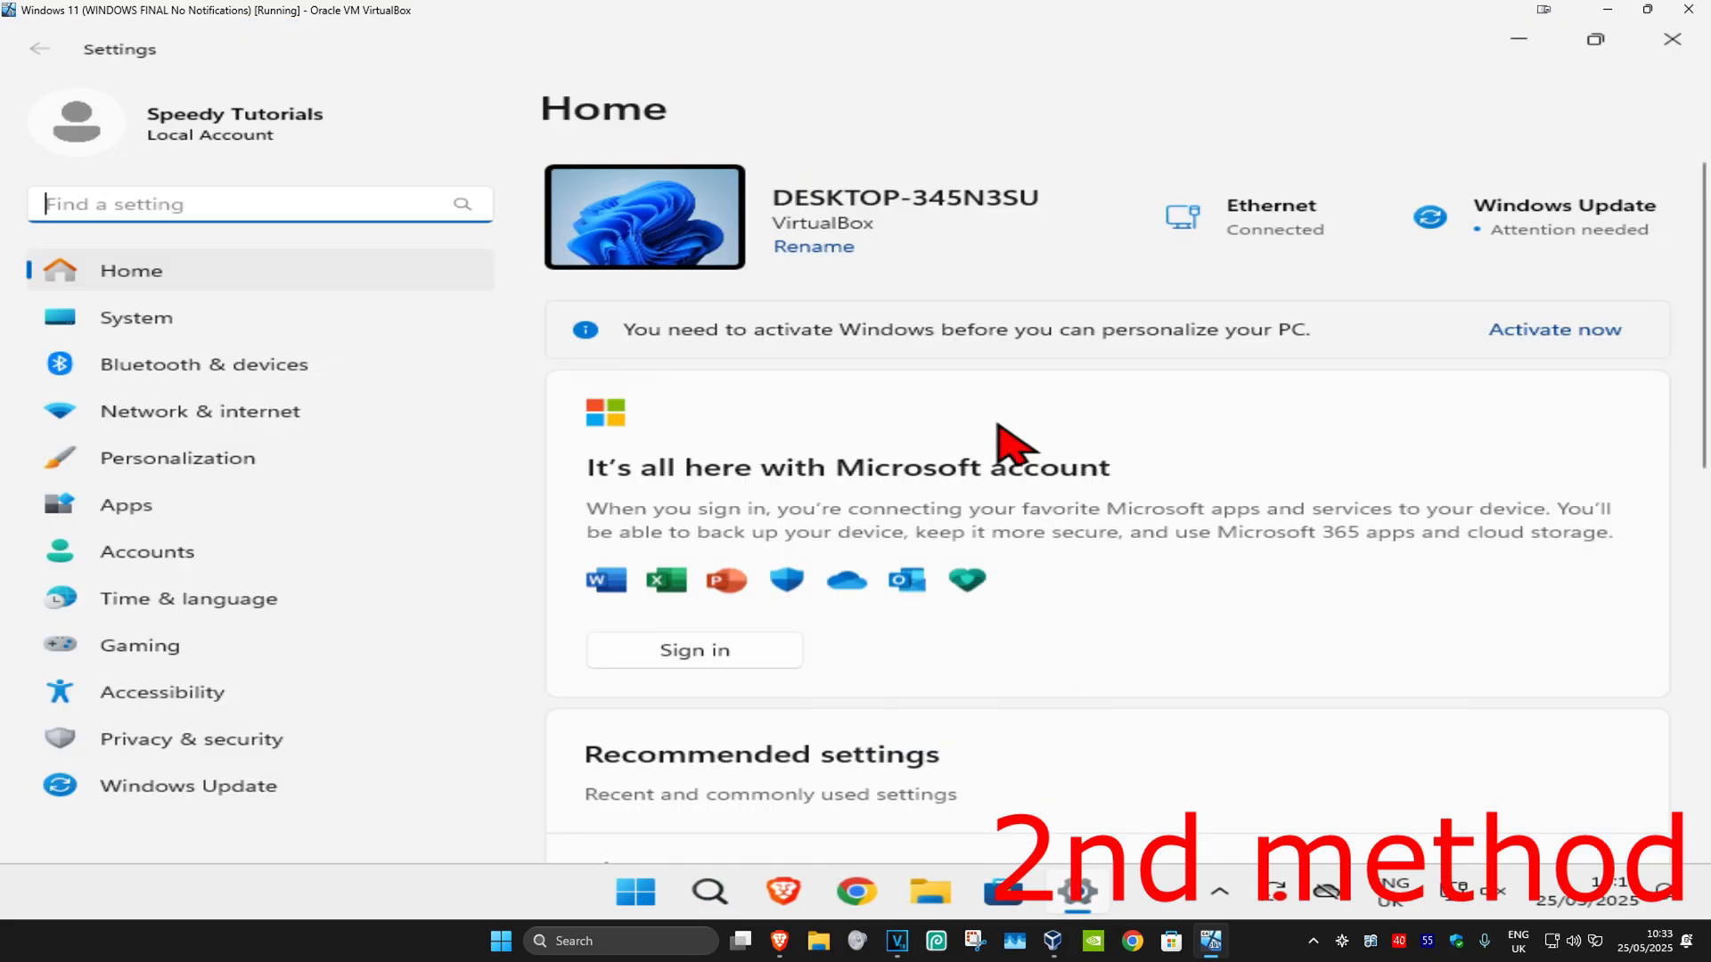
{"action": "mouse_move", "coordinate": [1012, 271]}
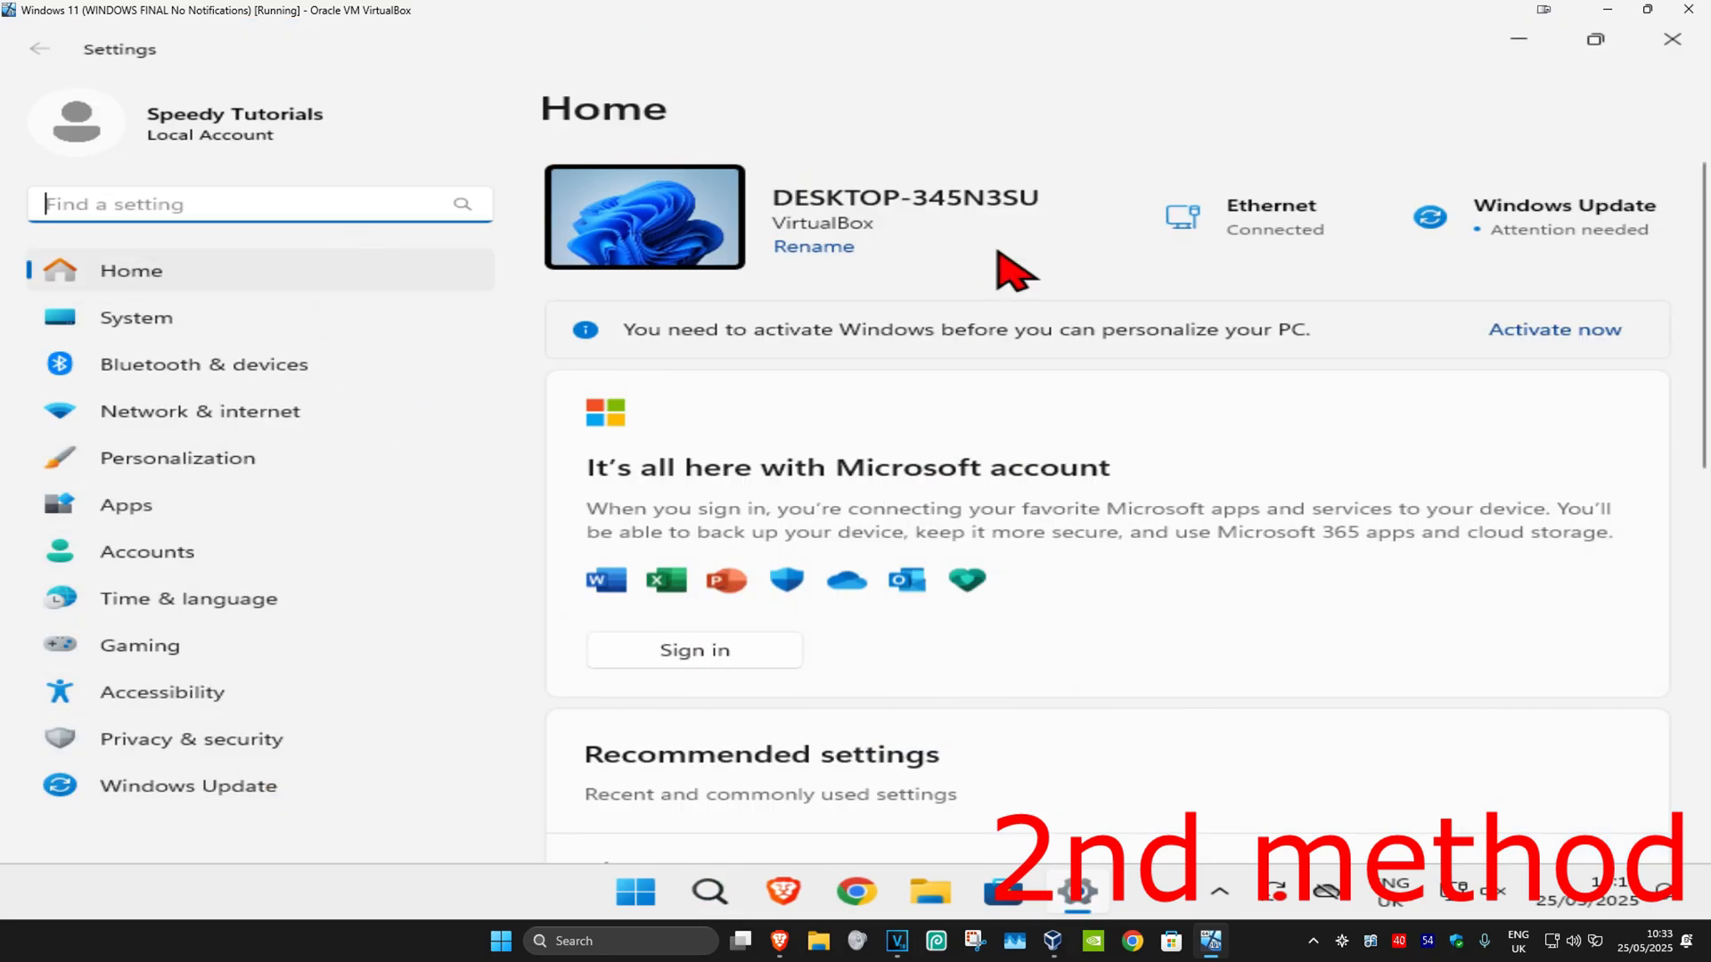
{"action": "left_click", "coordinate": [191, 738]}
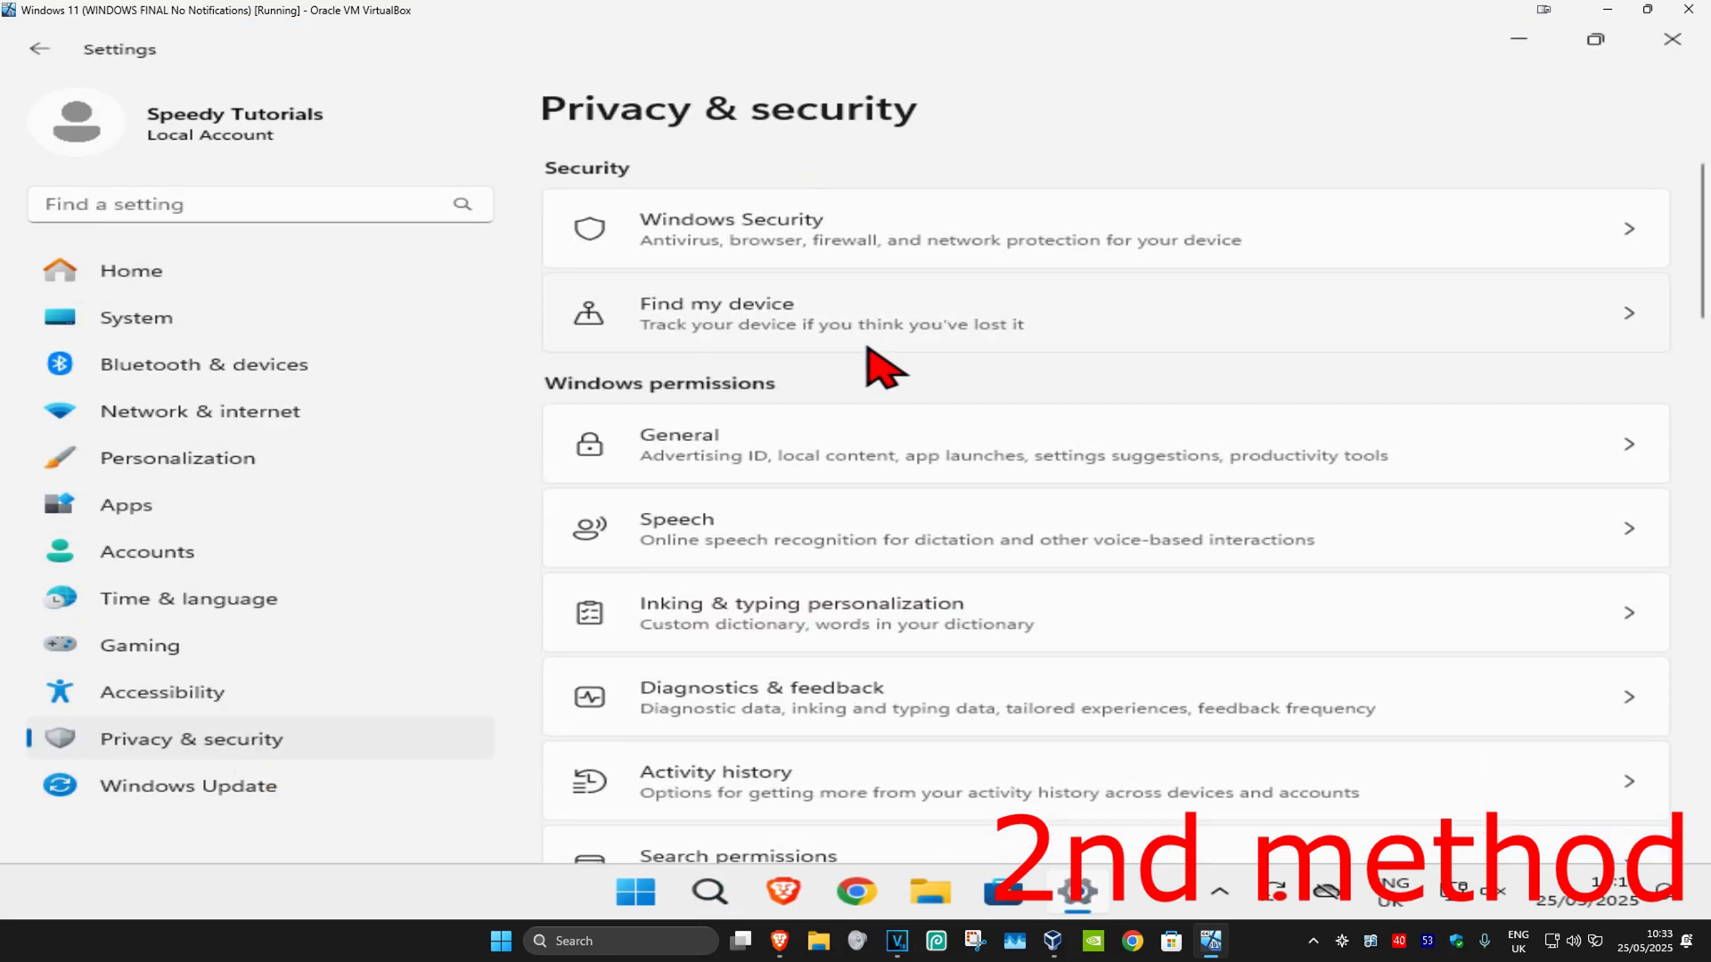
{"action": "scroll", "scroll_direction": "down", "scroll_amount": 3}
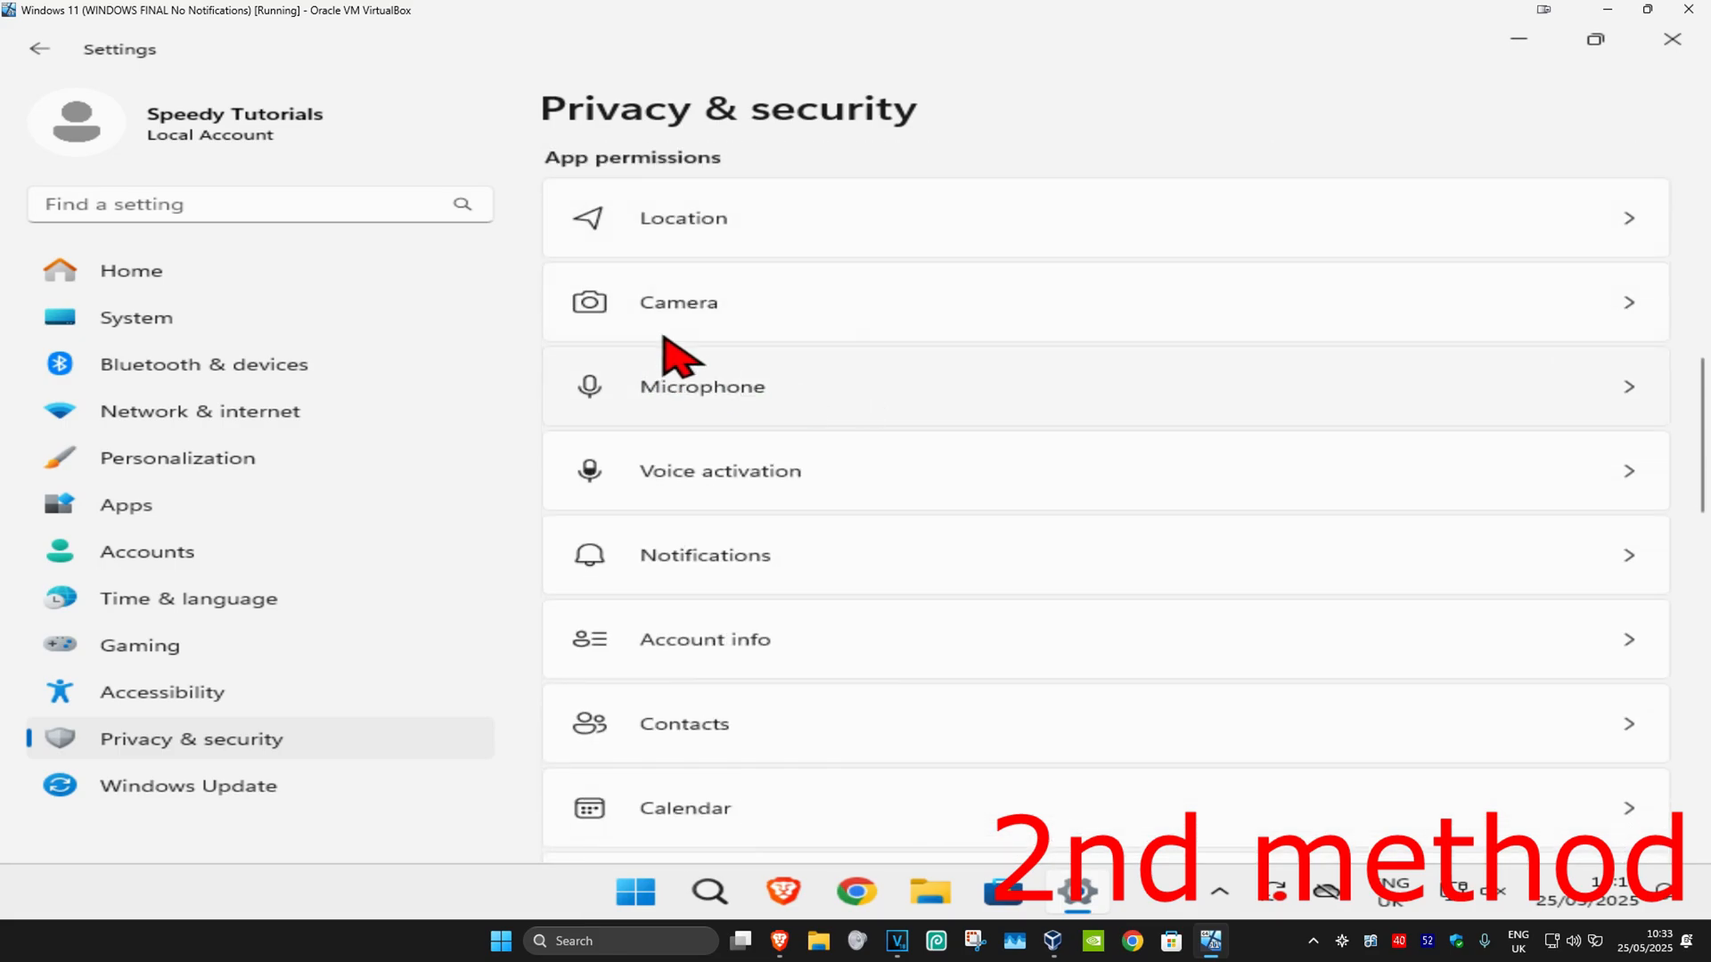
Check the Camera permissions page: Camera access and Let apps access your camera both On
{"action": "left_click", "coordinate": [682, 303]}
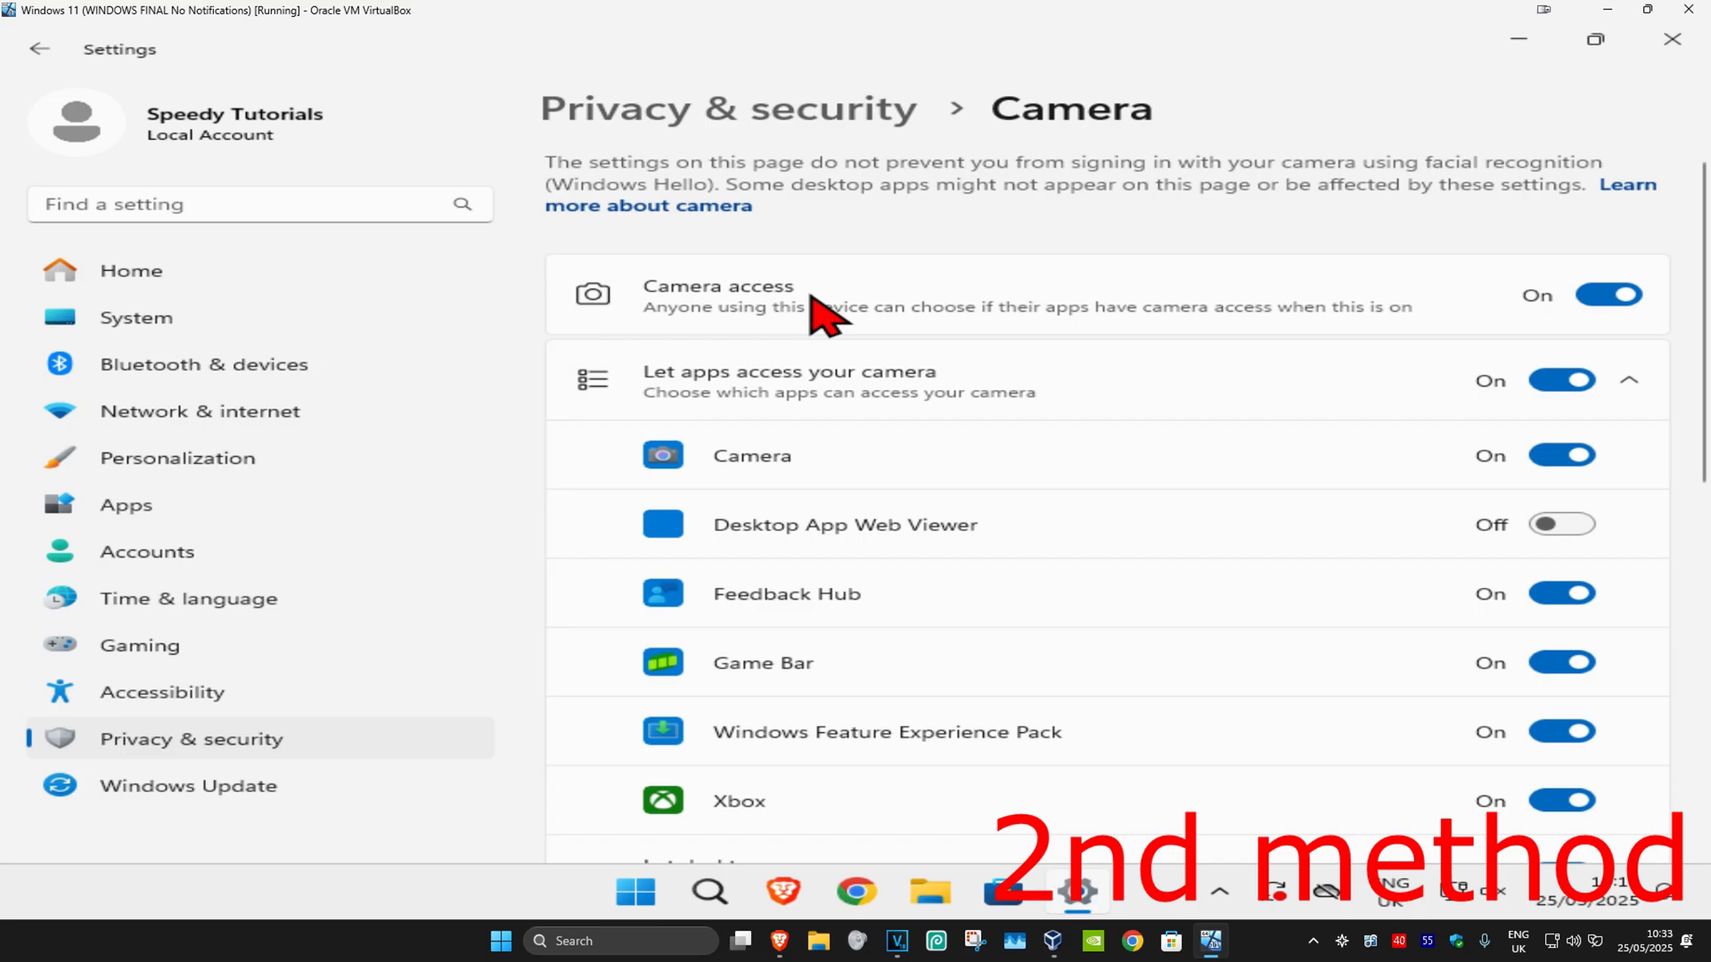
{"action": "mouse_move", "coordinate": [688, 448]}
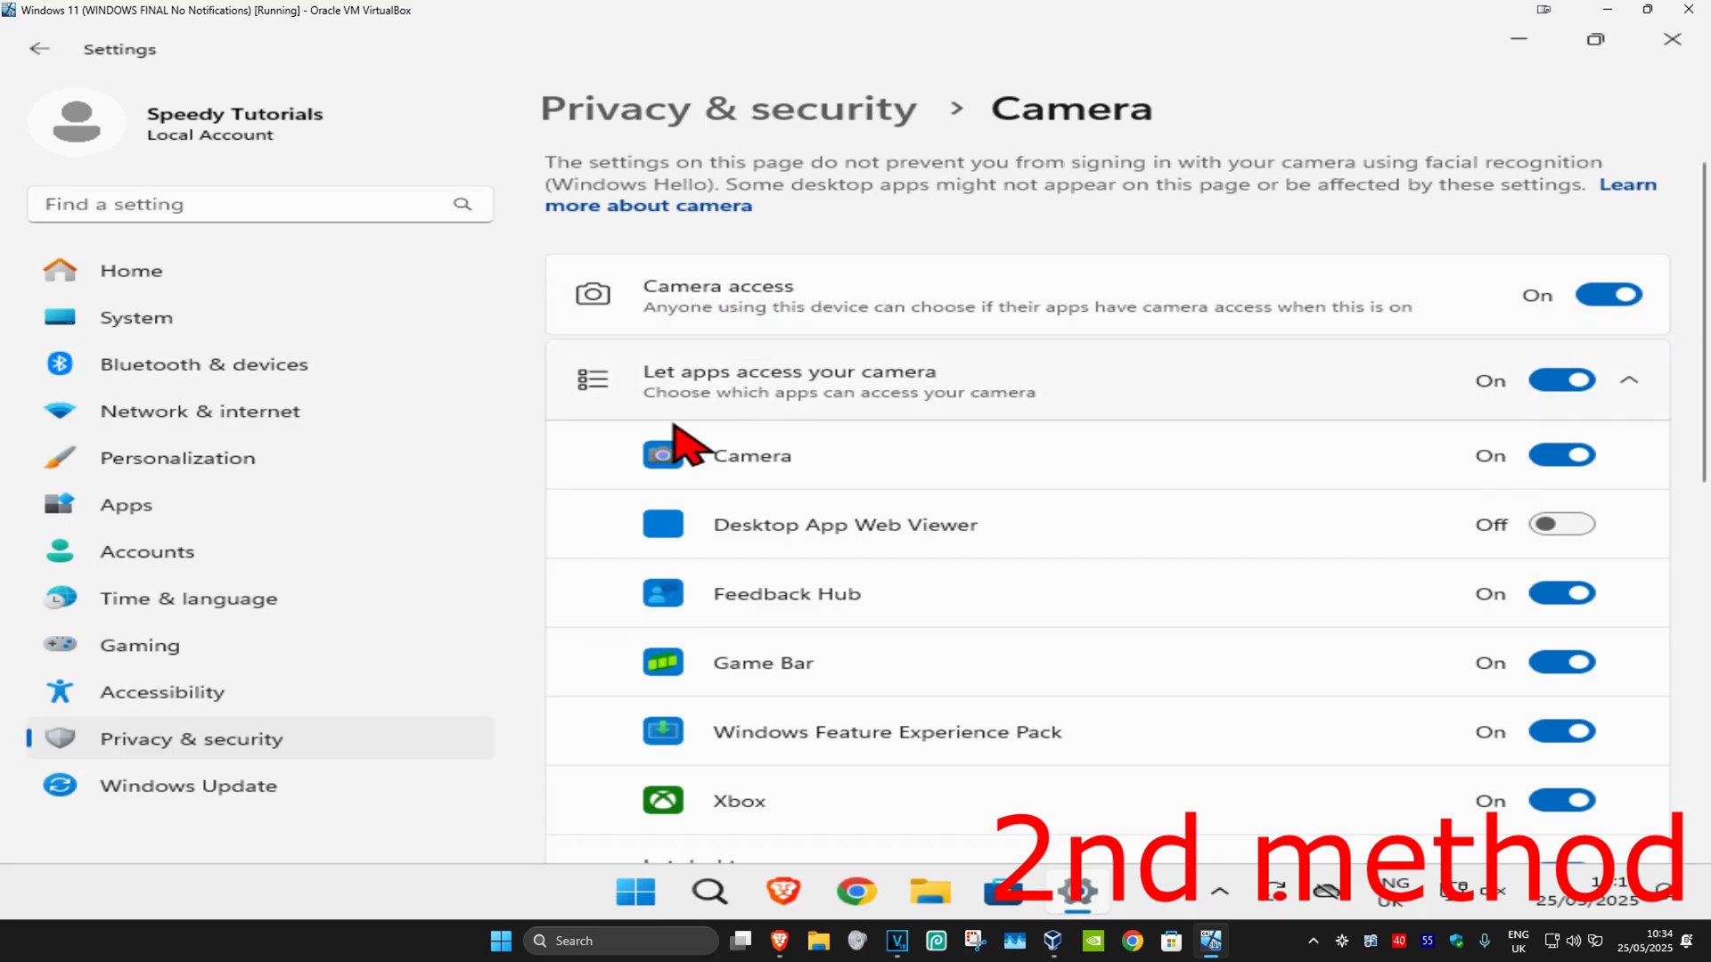
{"action": "mouse_move", "coordinate": [1670, 442]}
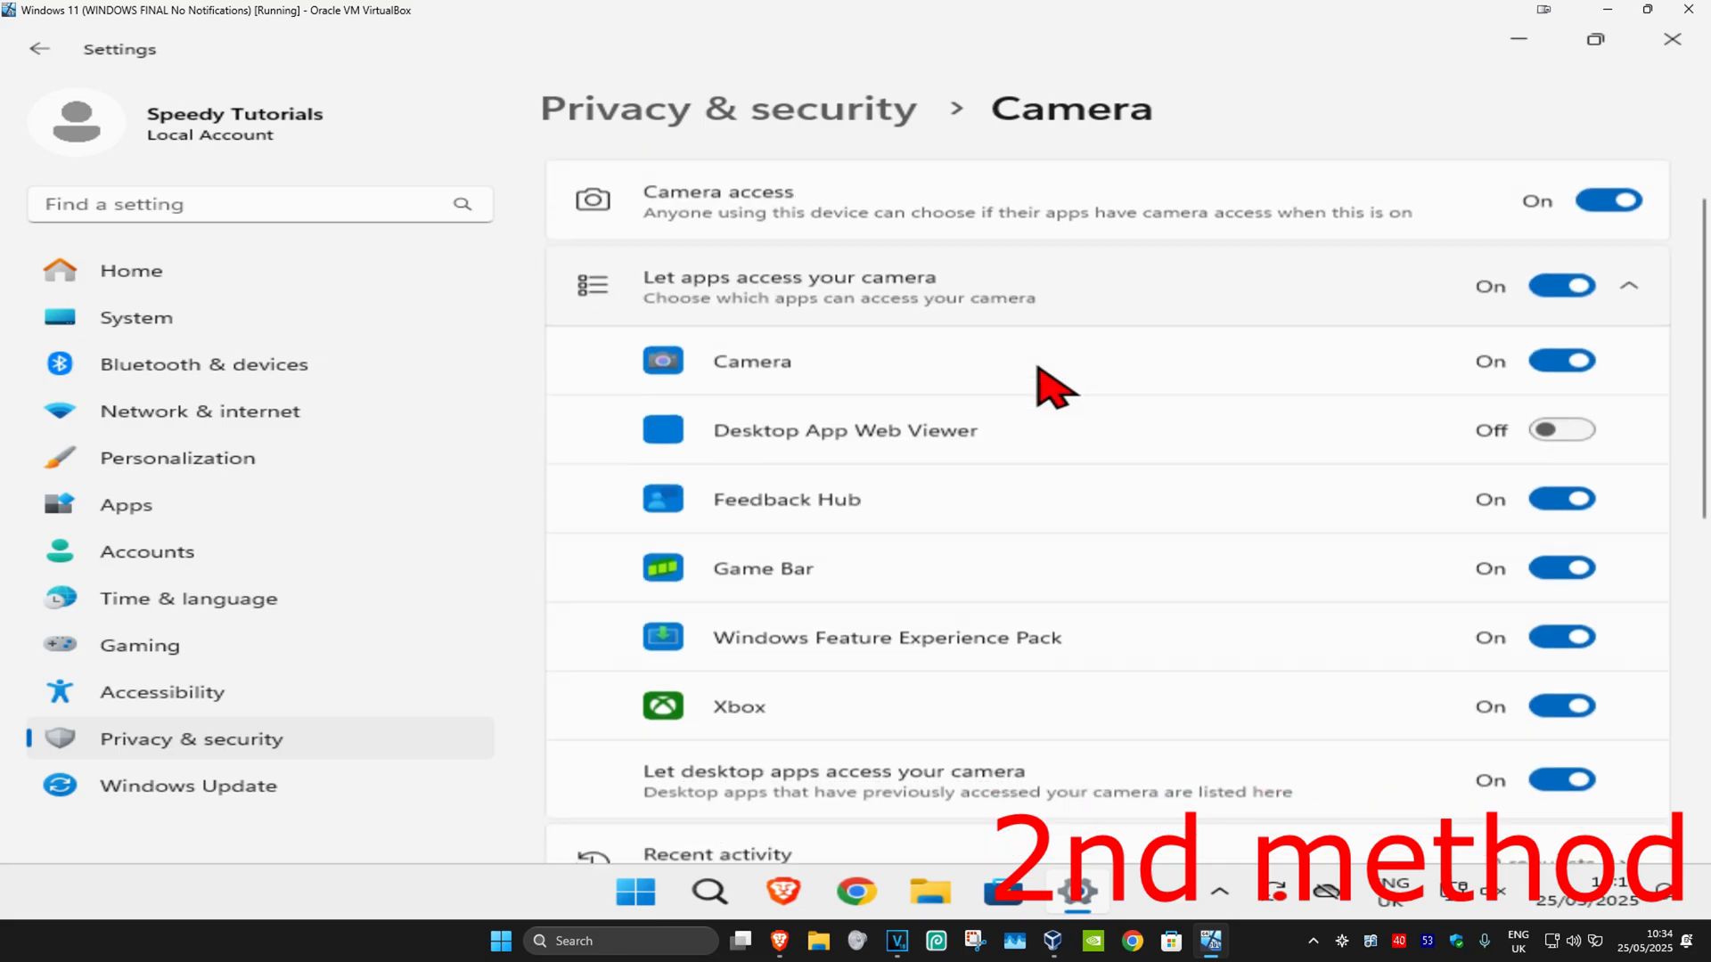
{"action": "scroll", "scroll_direction": "down", "scroll_amount": 3}
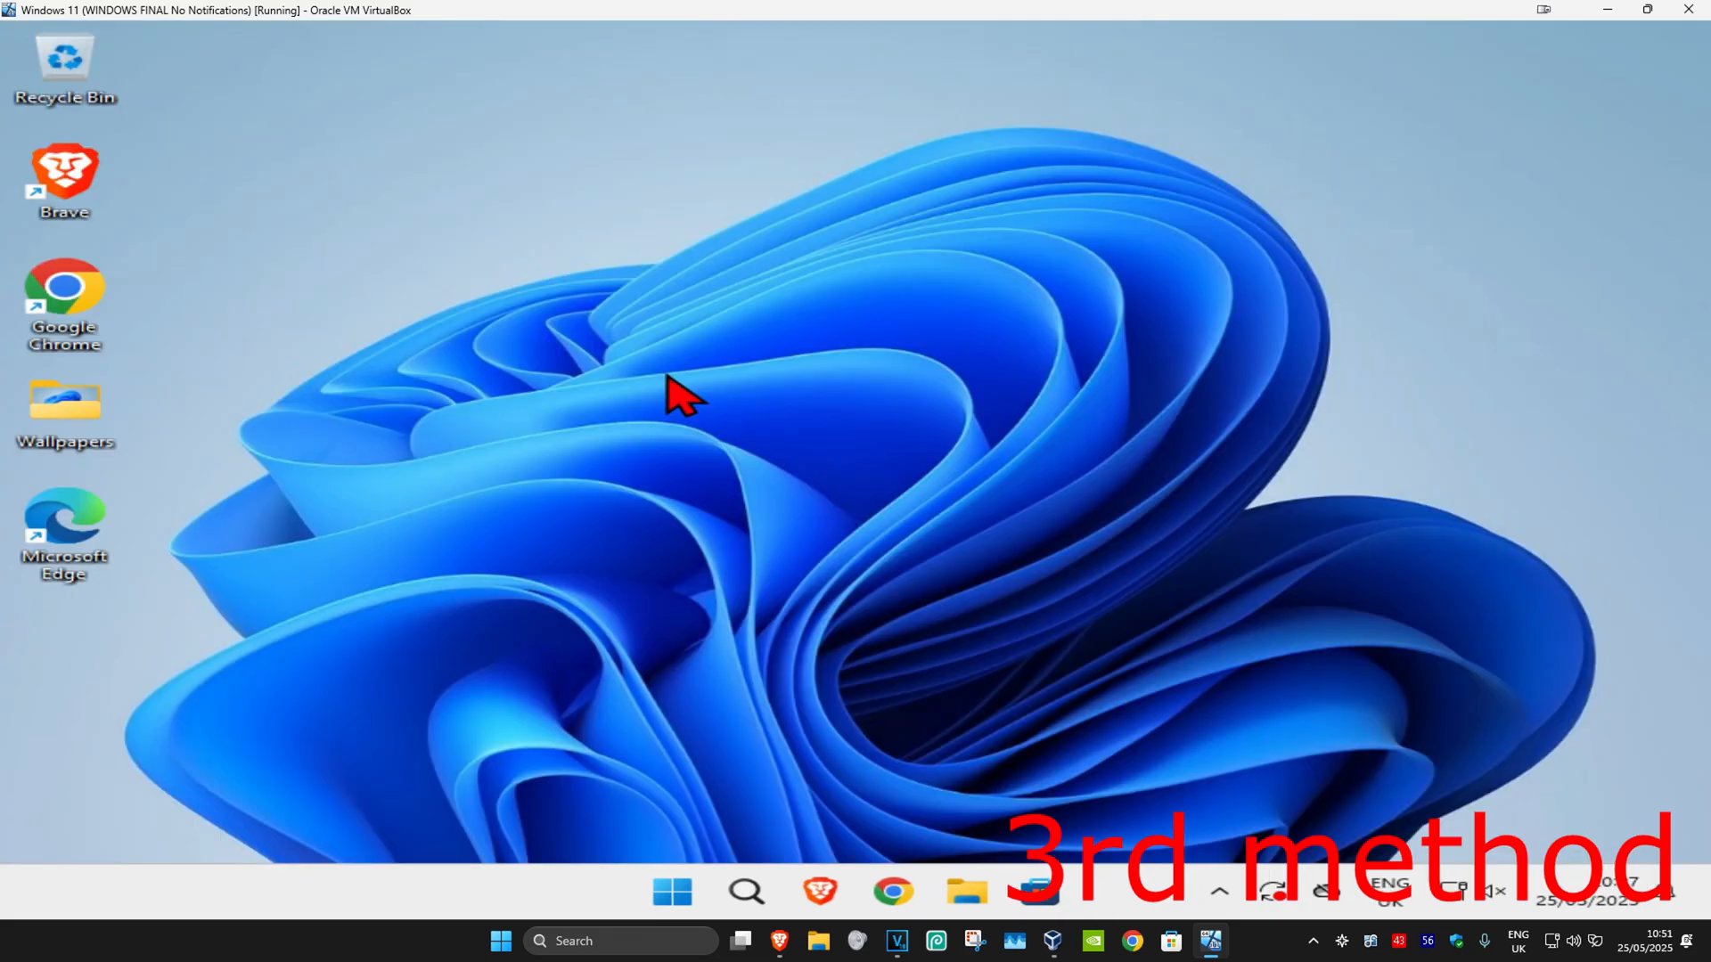
Launch the Camera app from a "camera" search to test whether a camera is found
{"action": "left_click", "coordinate": [745, 893]}
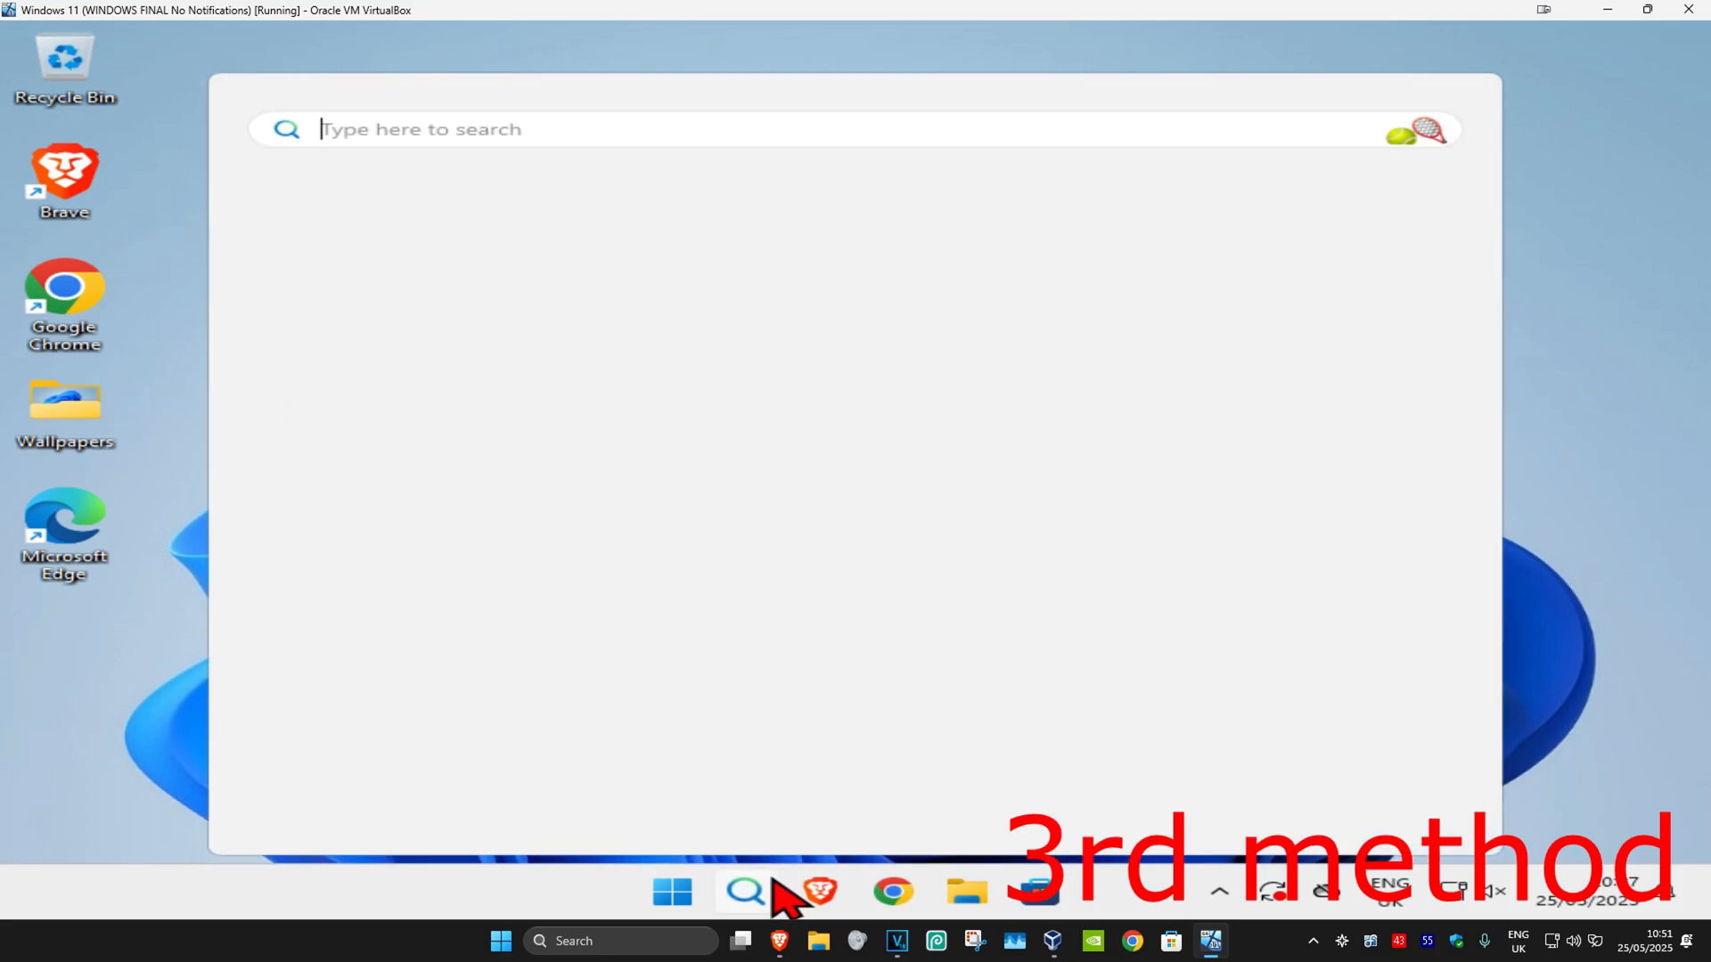
{"action": "type", "text": "camera"}
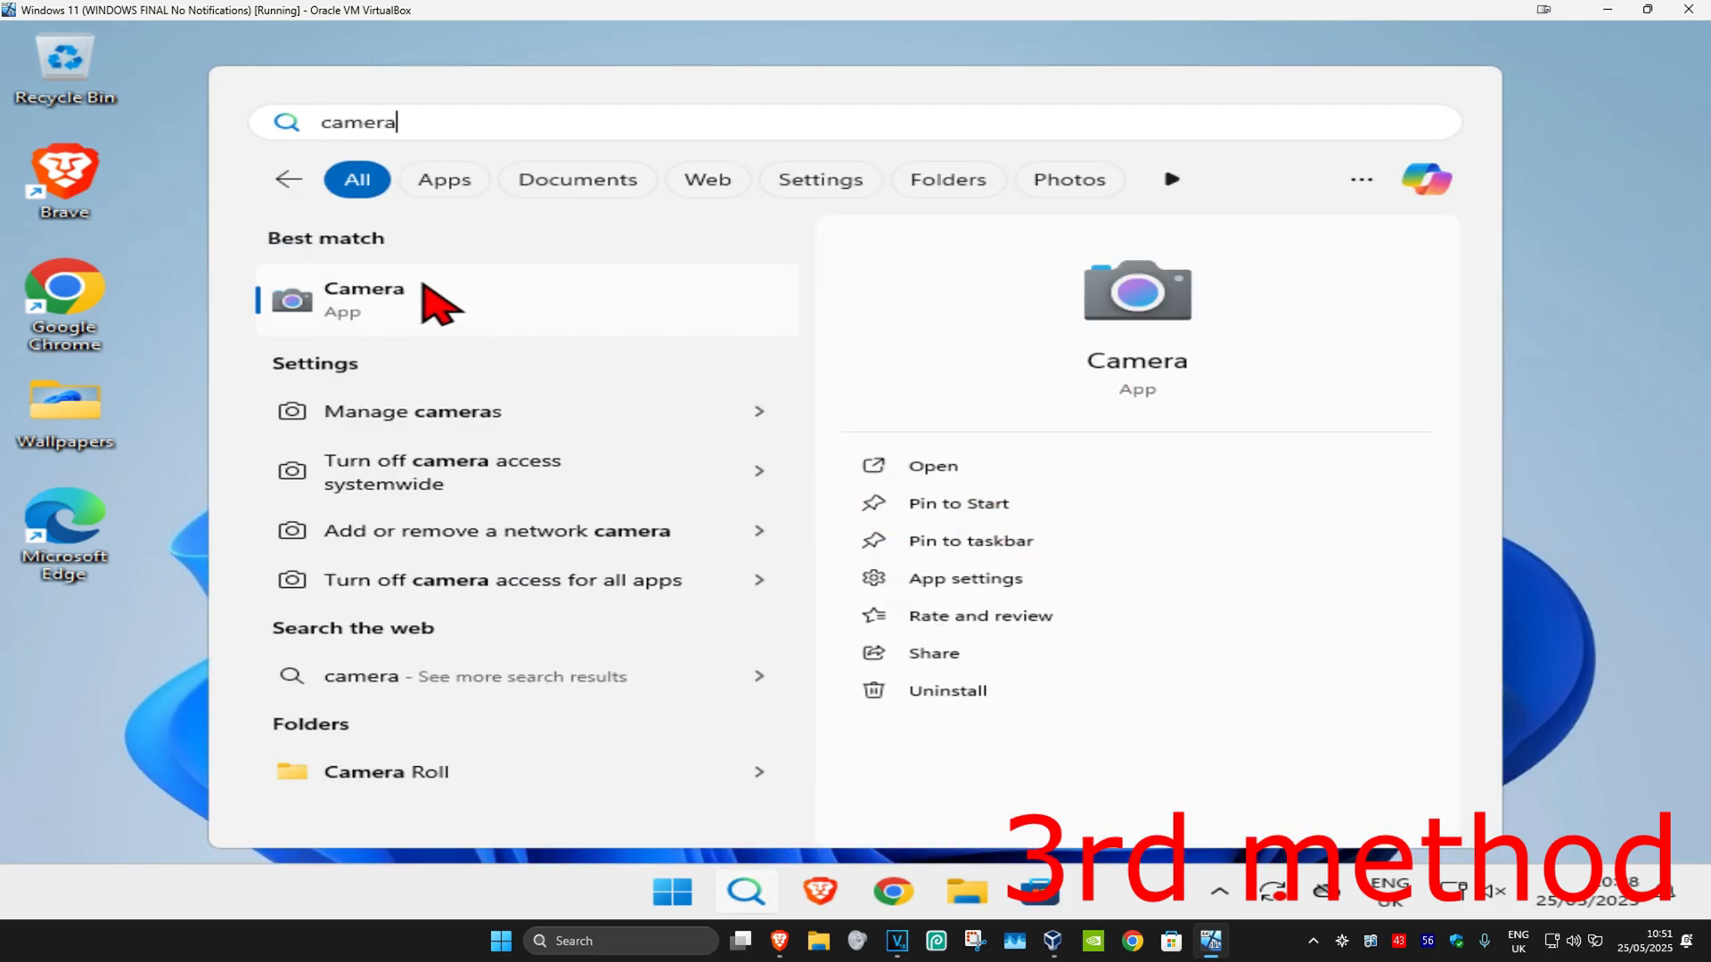
{"action": "left_click", "coordinate": [364, 299]}
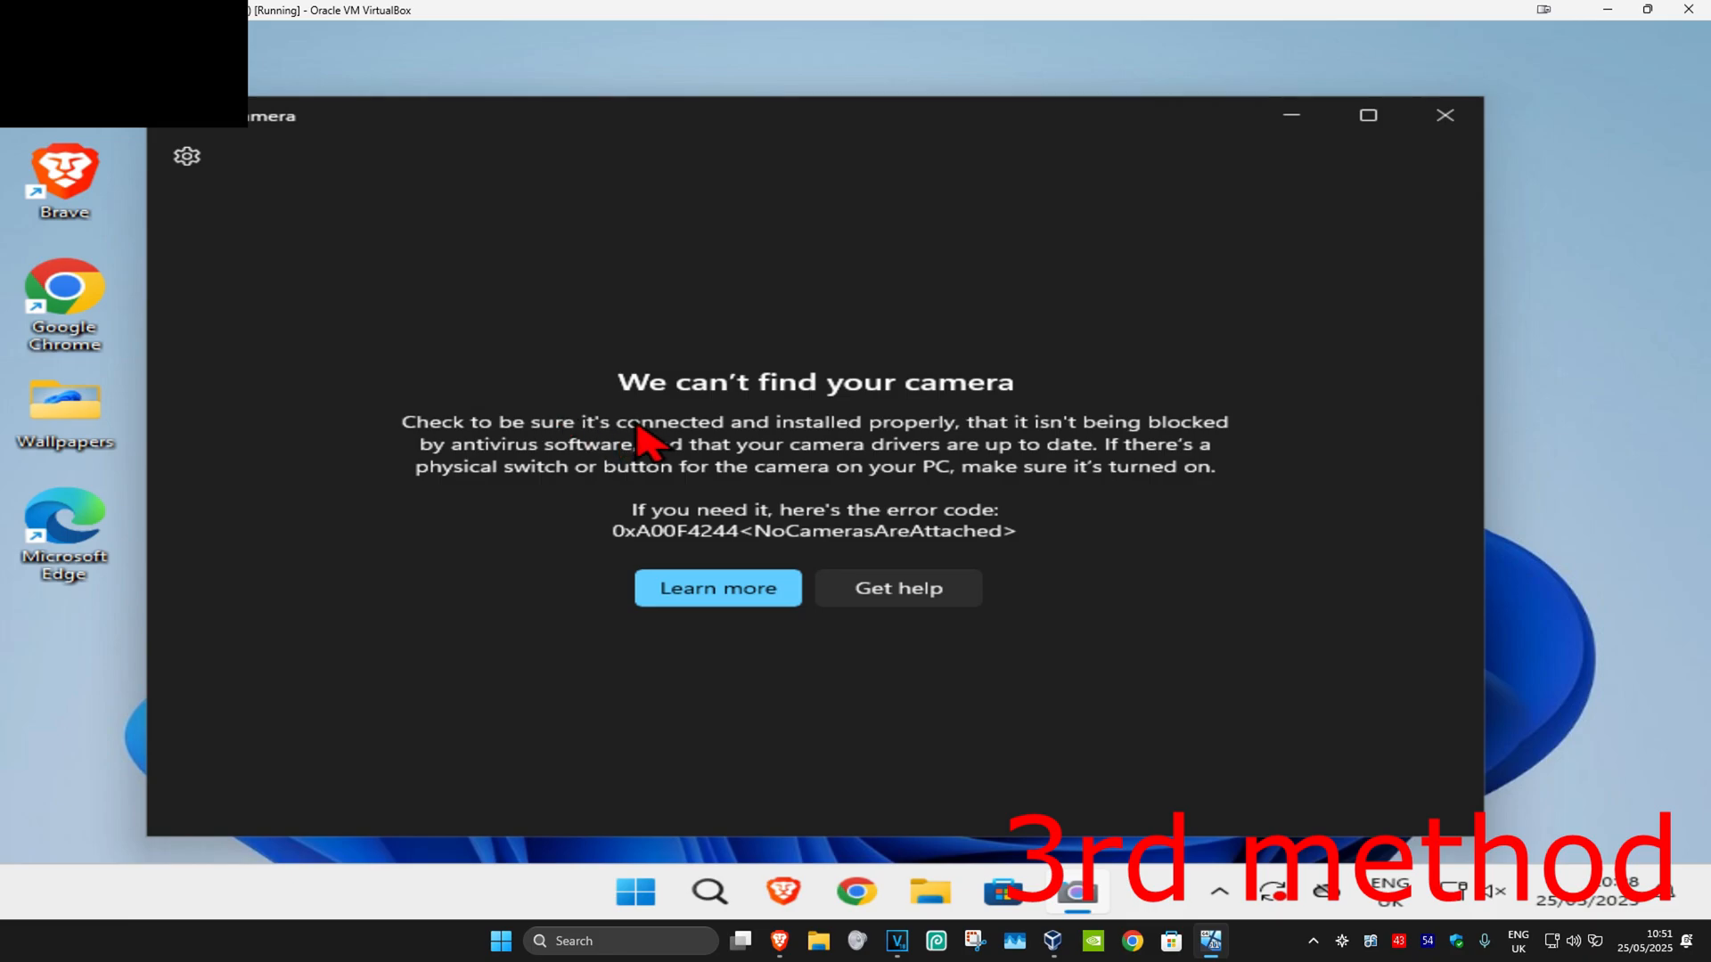
Search "roblox" and go to the Roblox app's installed-app settings page
{"action": "left_click", "coordinate": [1442, 114]}
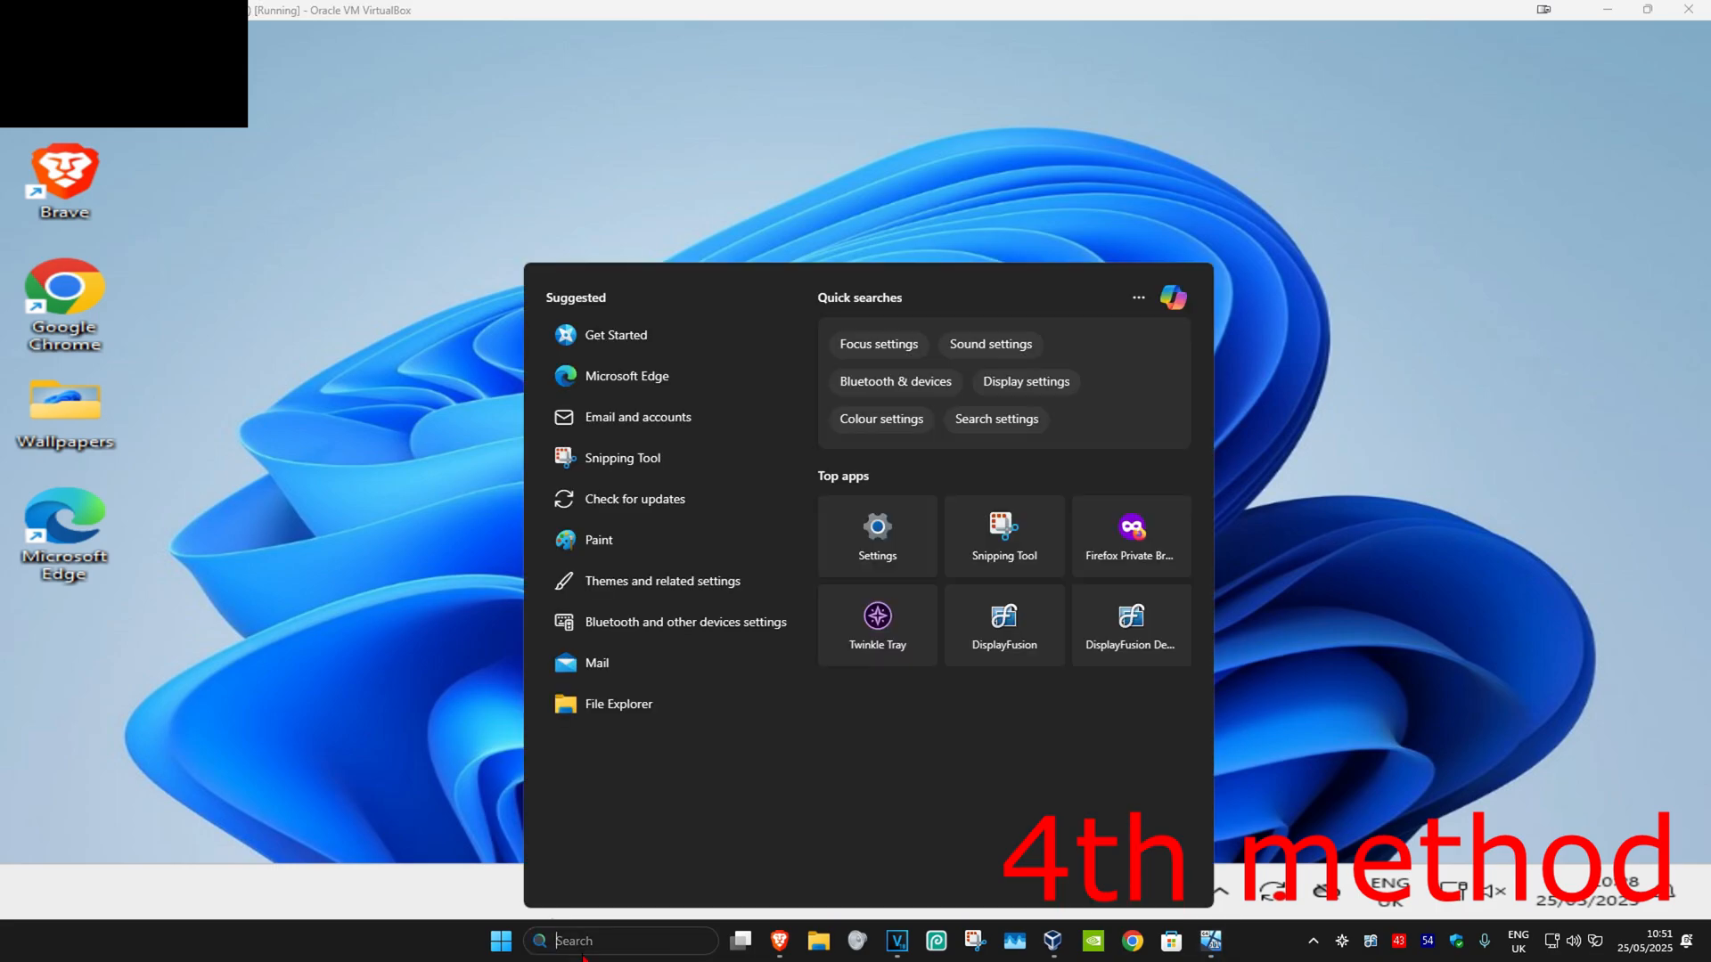
{"action": "type", "text": "roblox"}
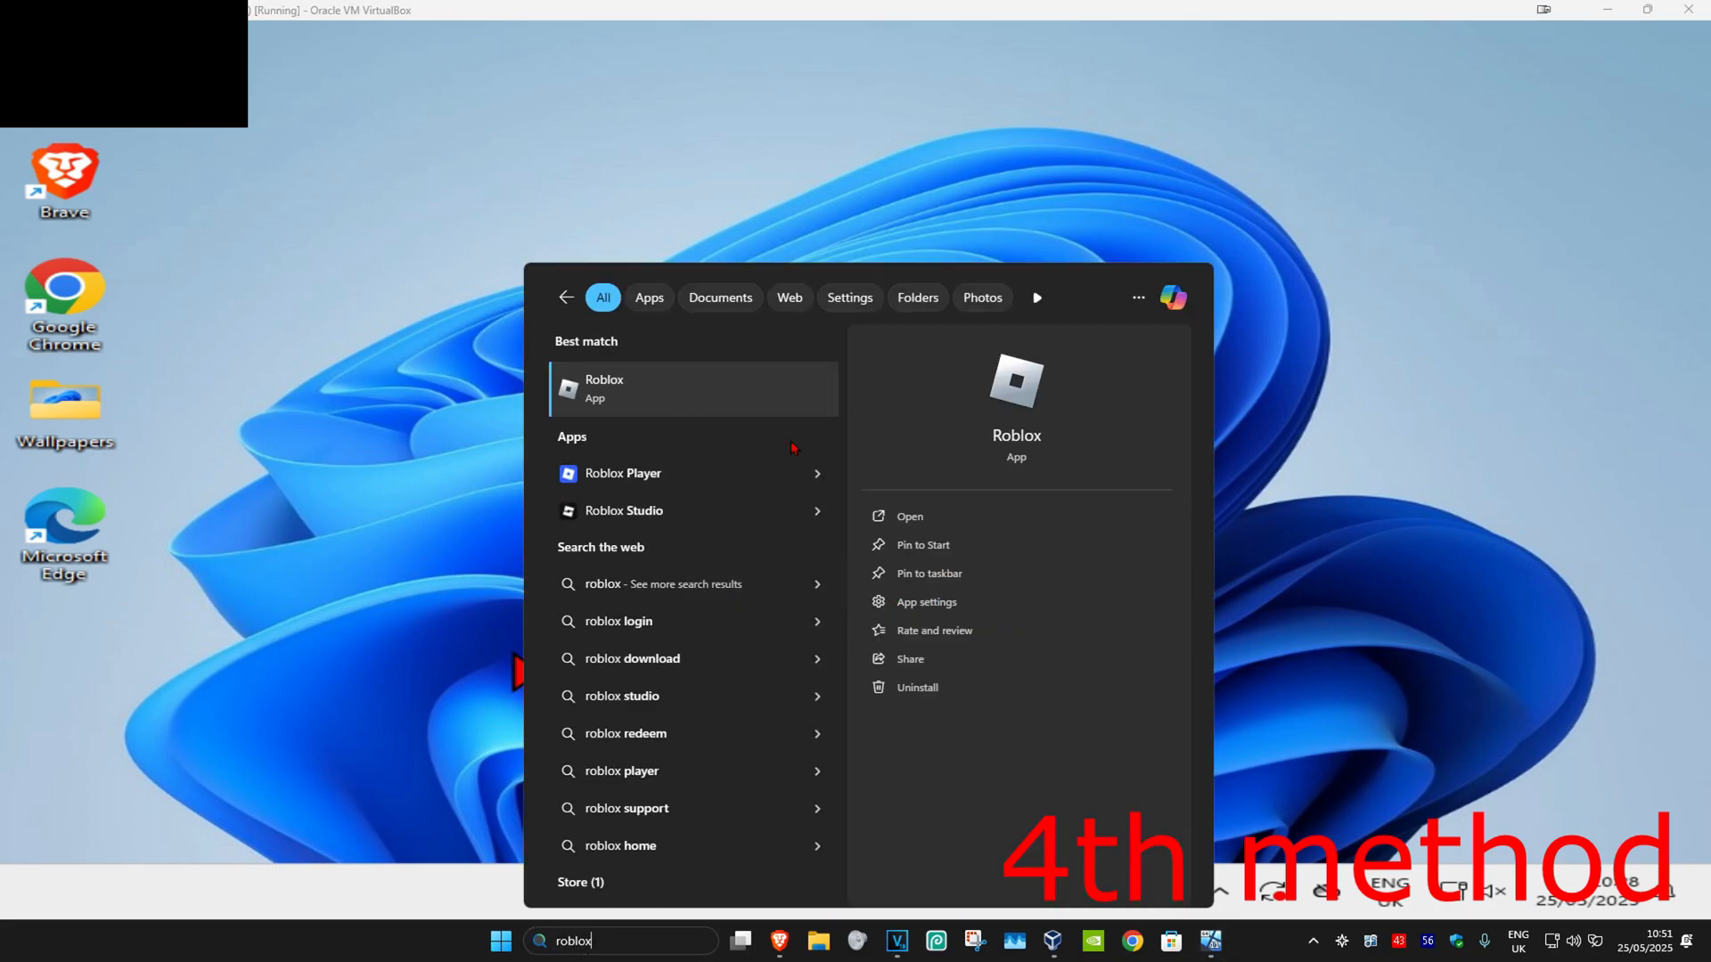
{"action": "left_click", "coordinate": [925, 600]}
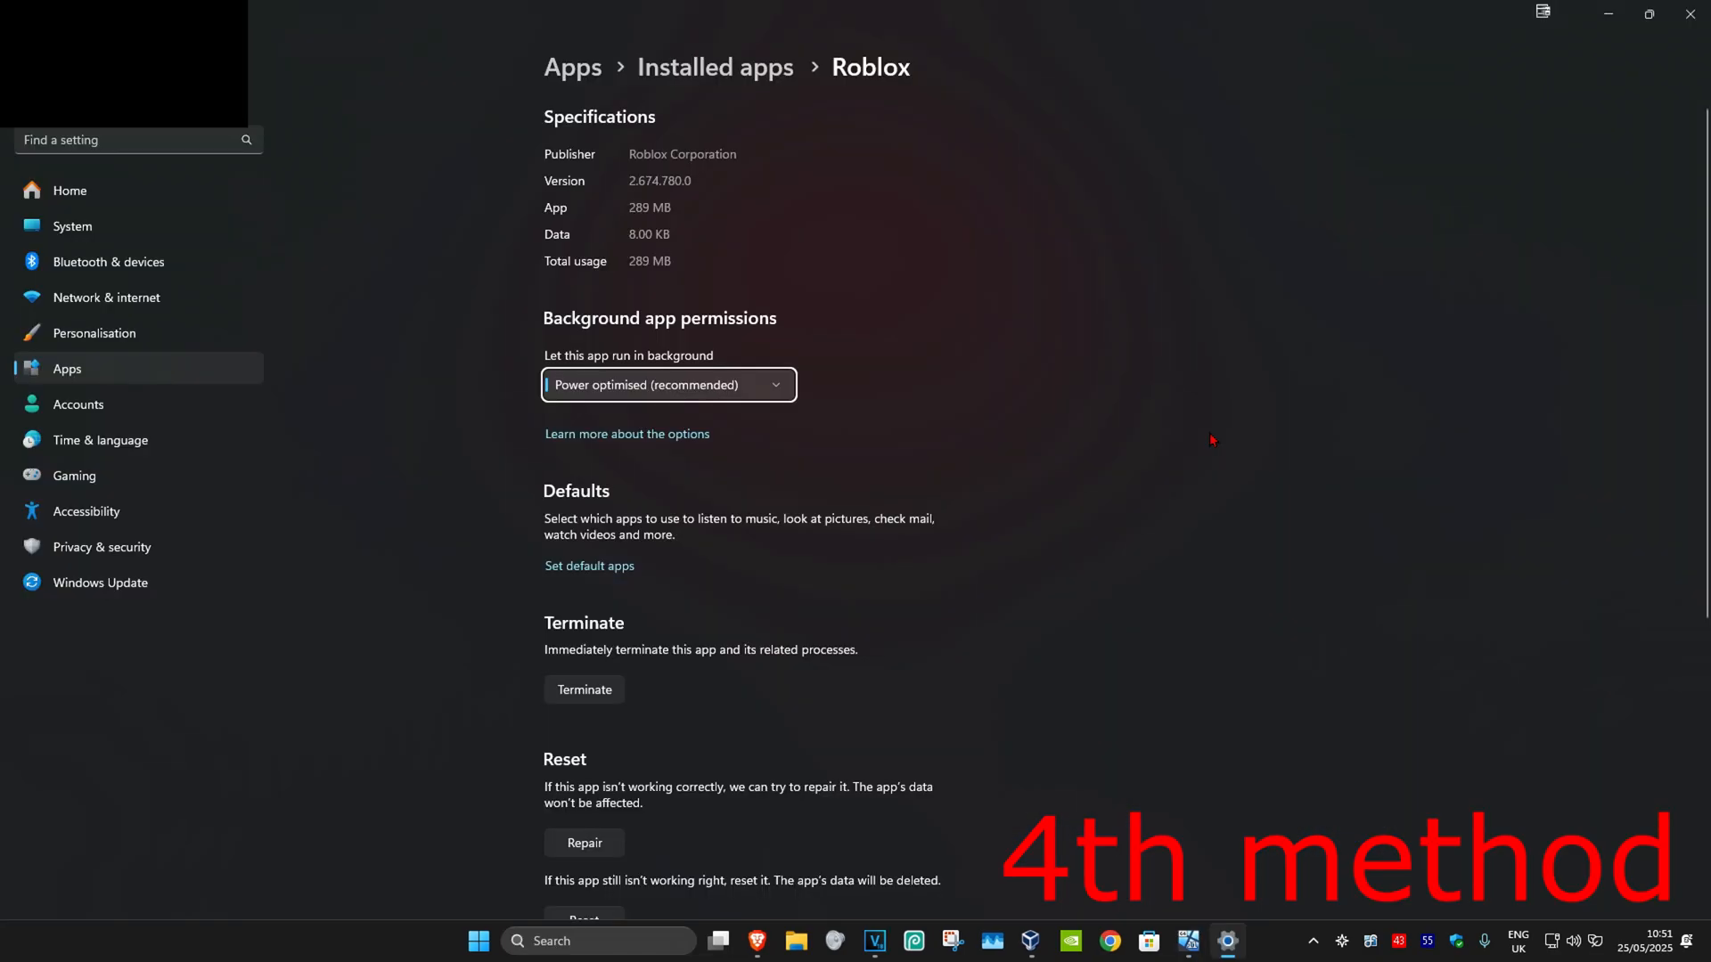
Reset the Roblox app and confirm deleting its app data
{"action": "scroll", "scroll_direction": "down", "scroll_amount": 3}
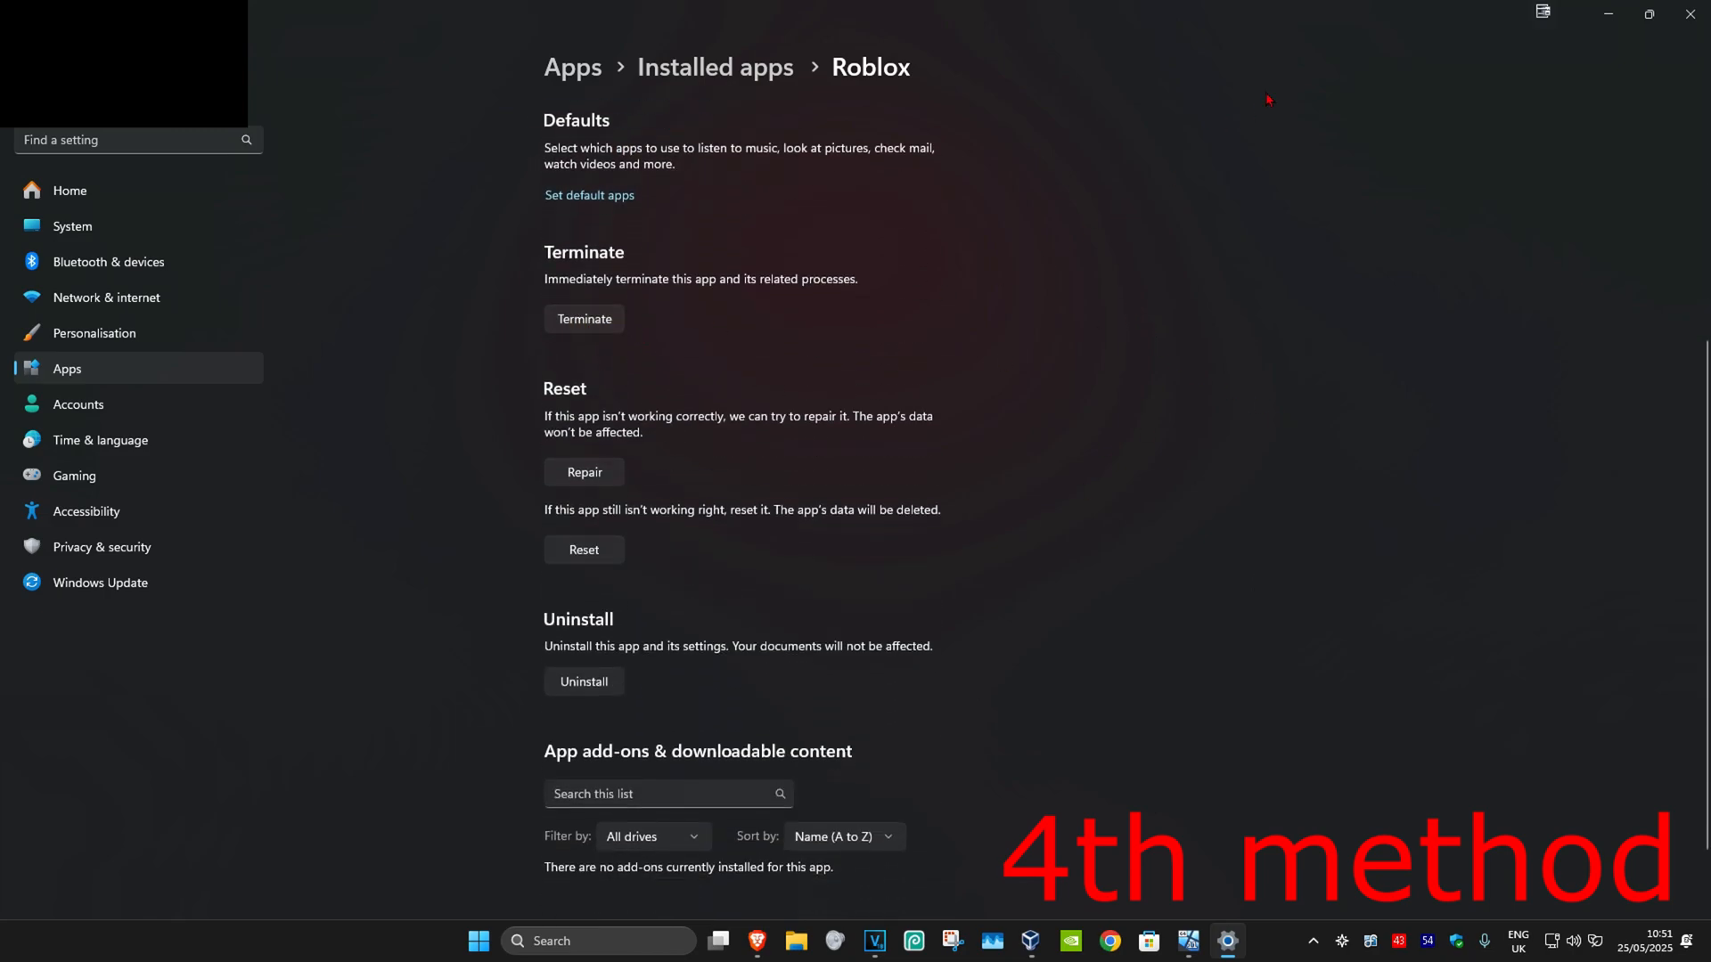
{"action": "left_click", "coordinate": [584, 549]}
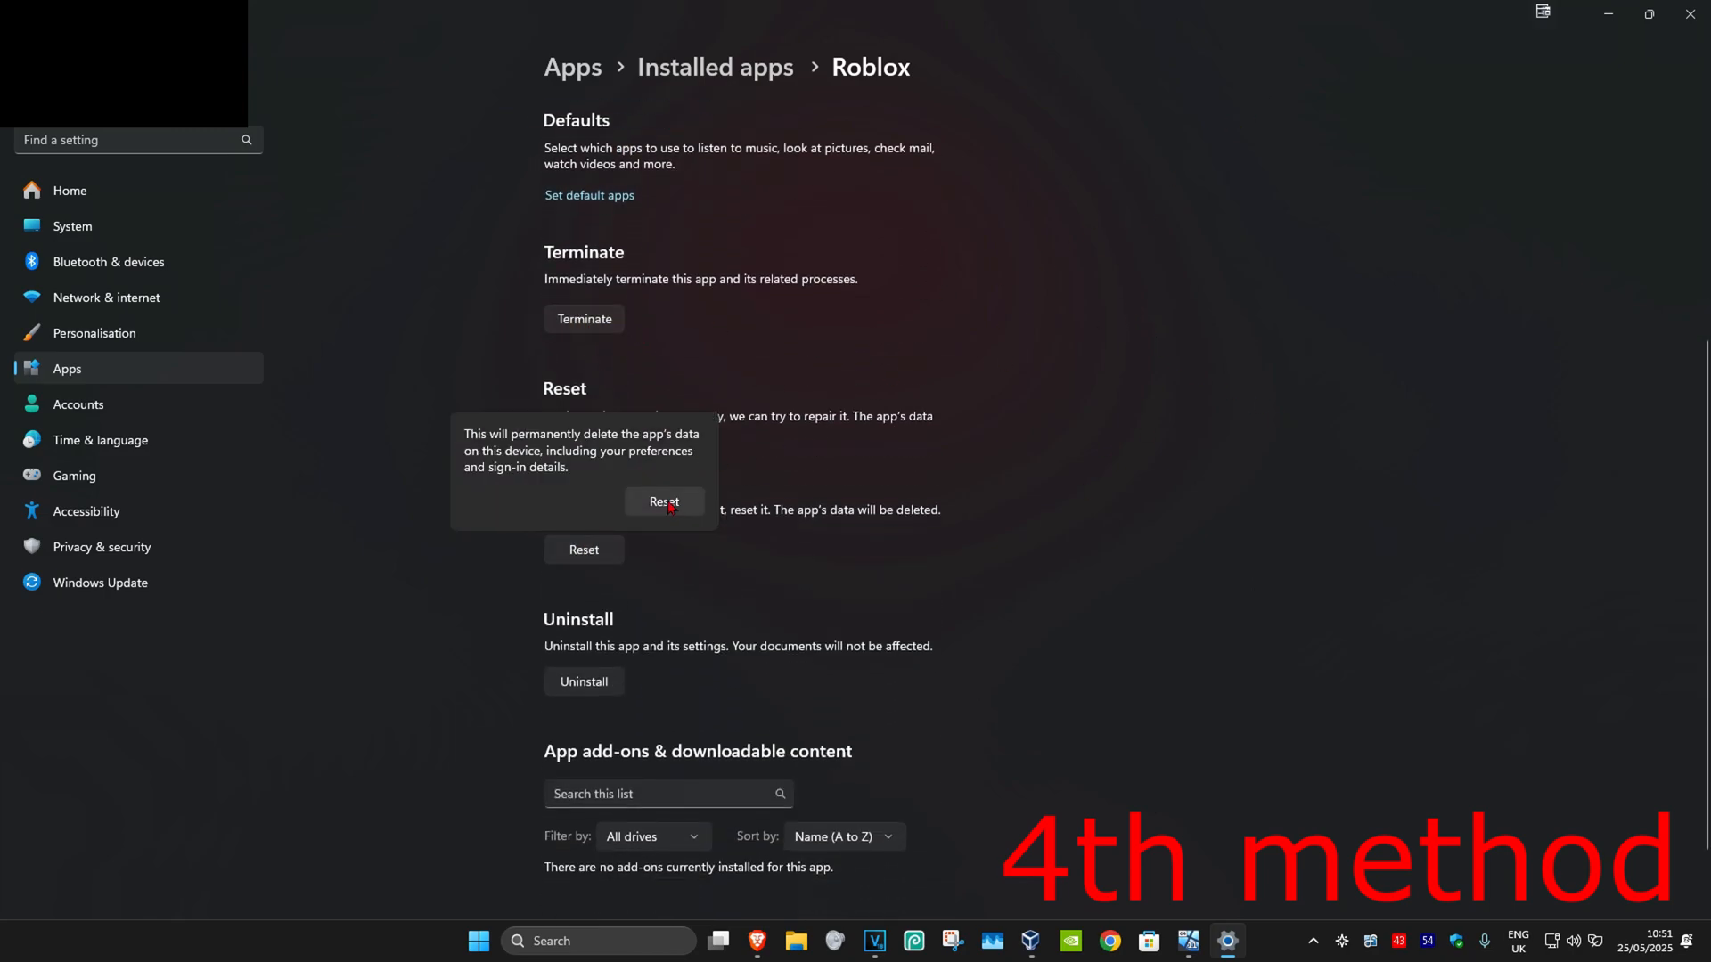
{"action": "left_click", "coordinate": [662, 502]}
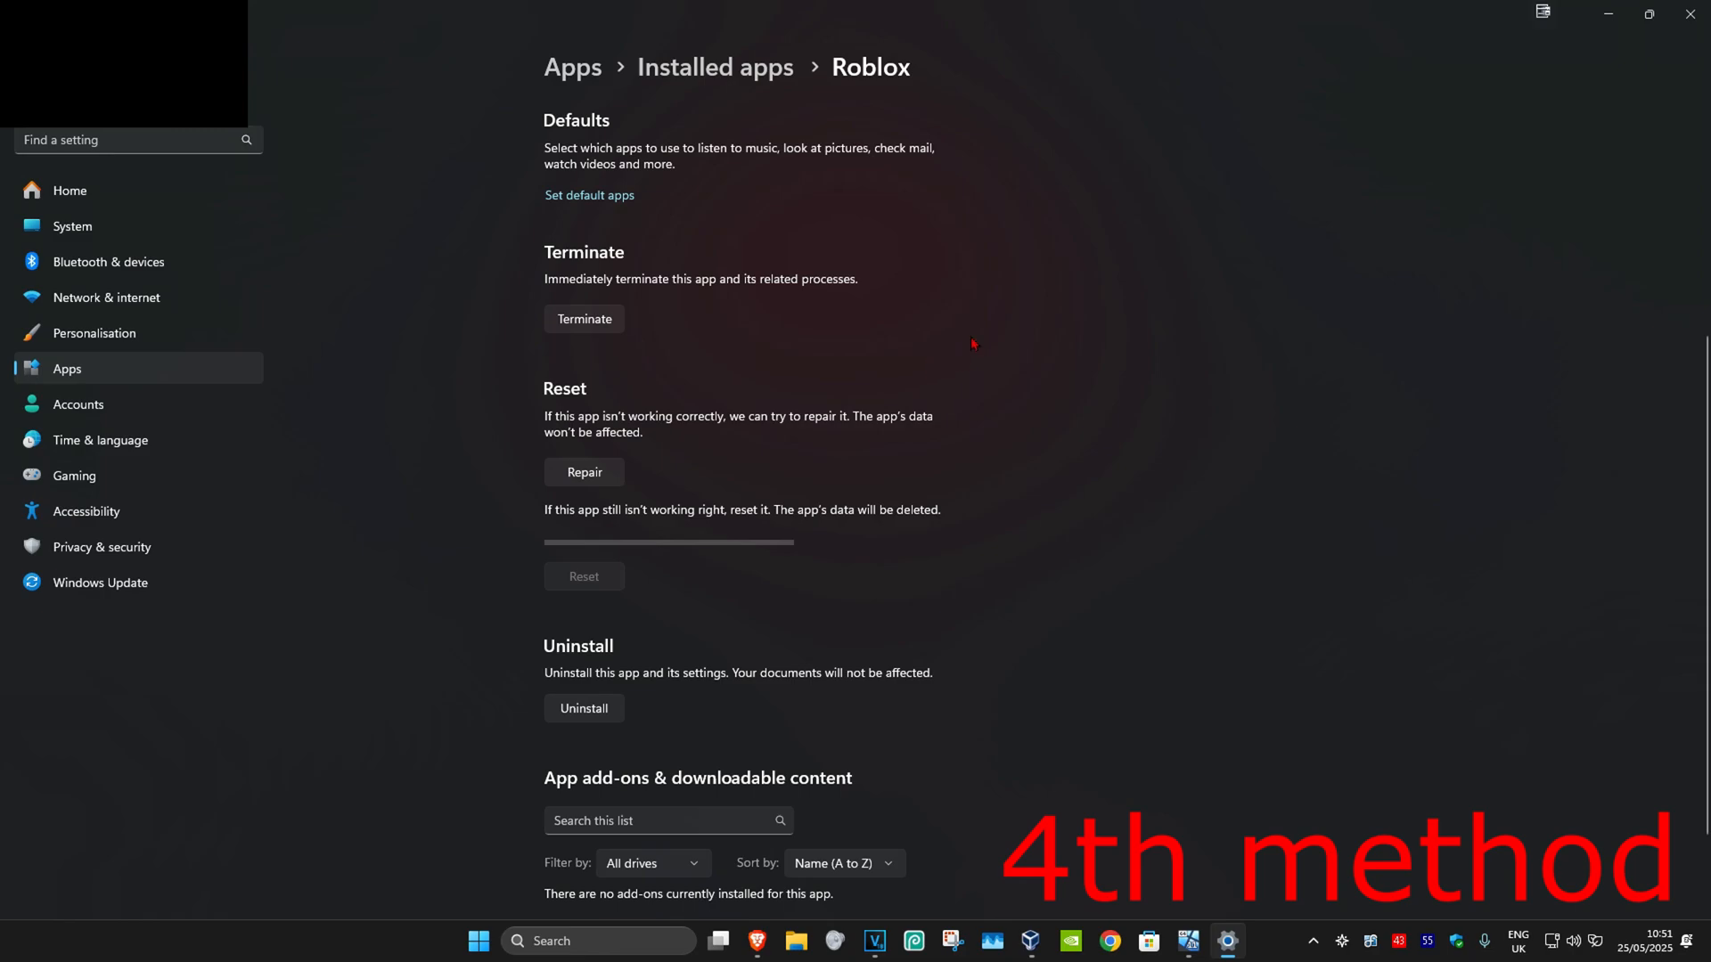
Start uninstalling Roblox, bringing up the uninstall confirmation flyout
{"action": "left_click", "coordinate": [584, 576]}
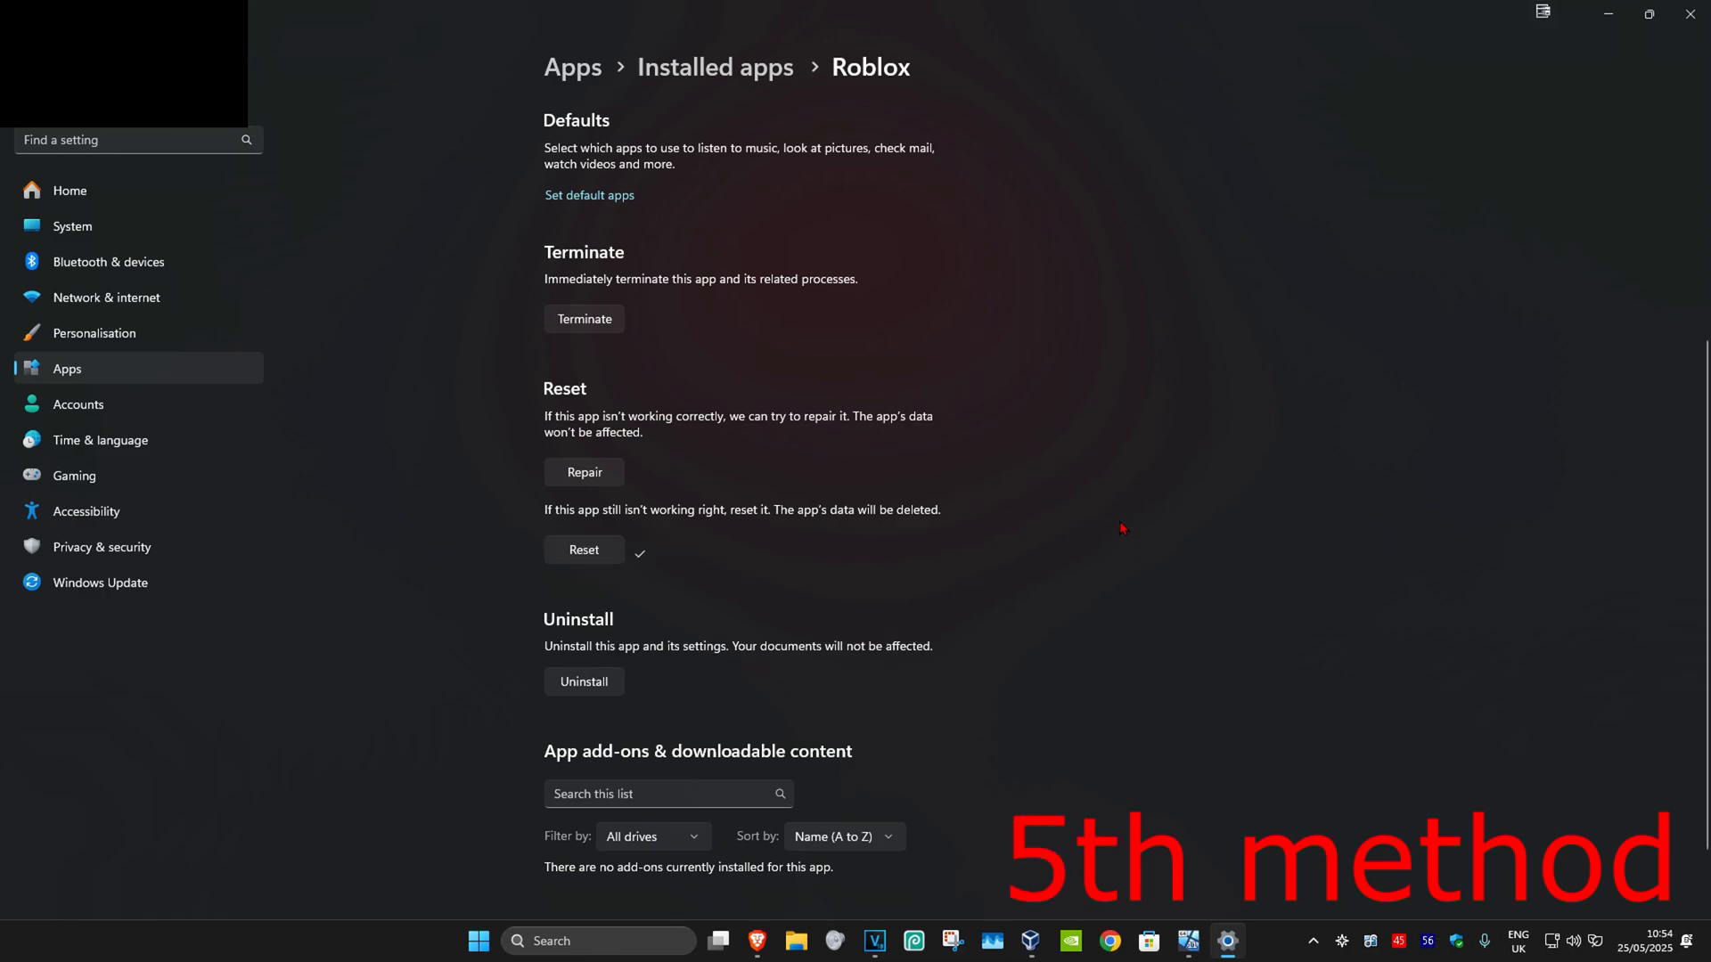
{"action": "left_click", "coordinate": [584, 681]}
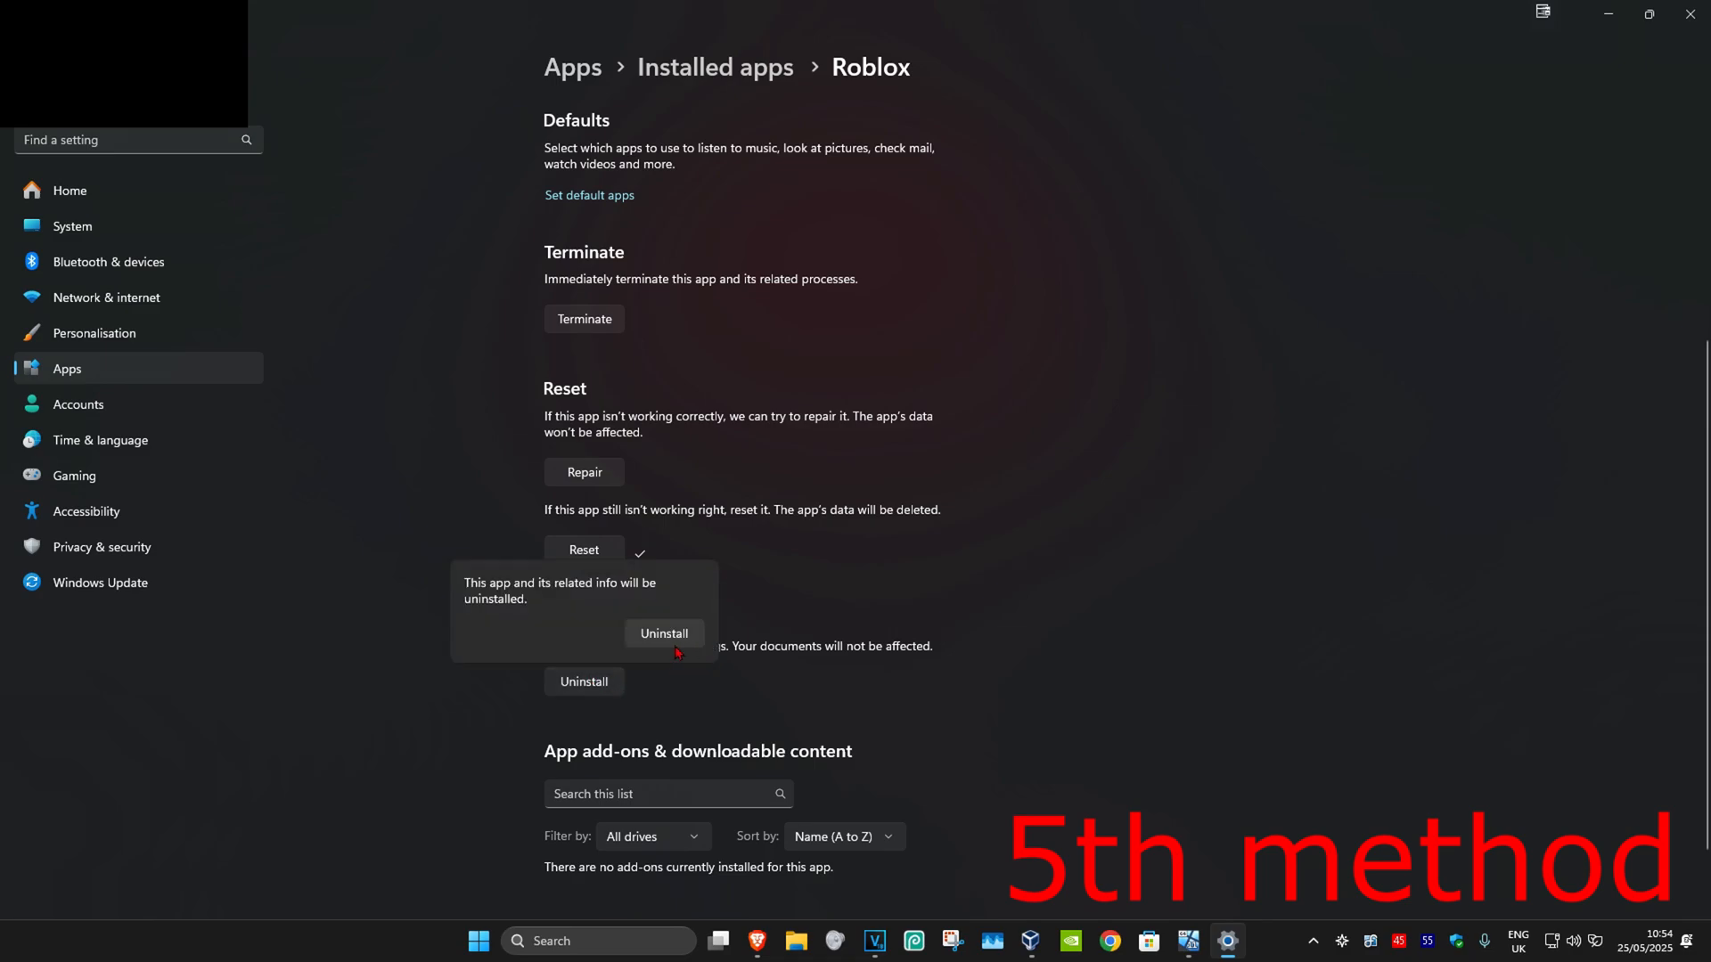
{"action": "mouse_move", "coordinate": [1299, 567]}
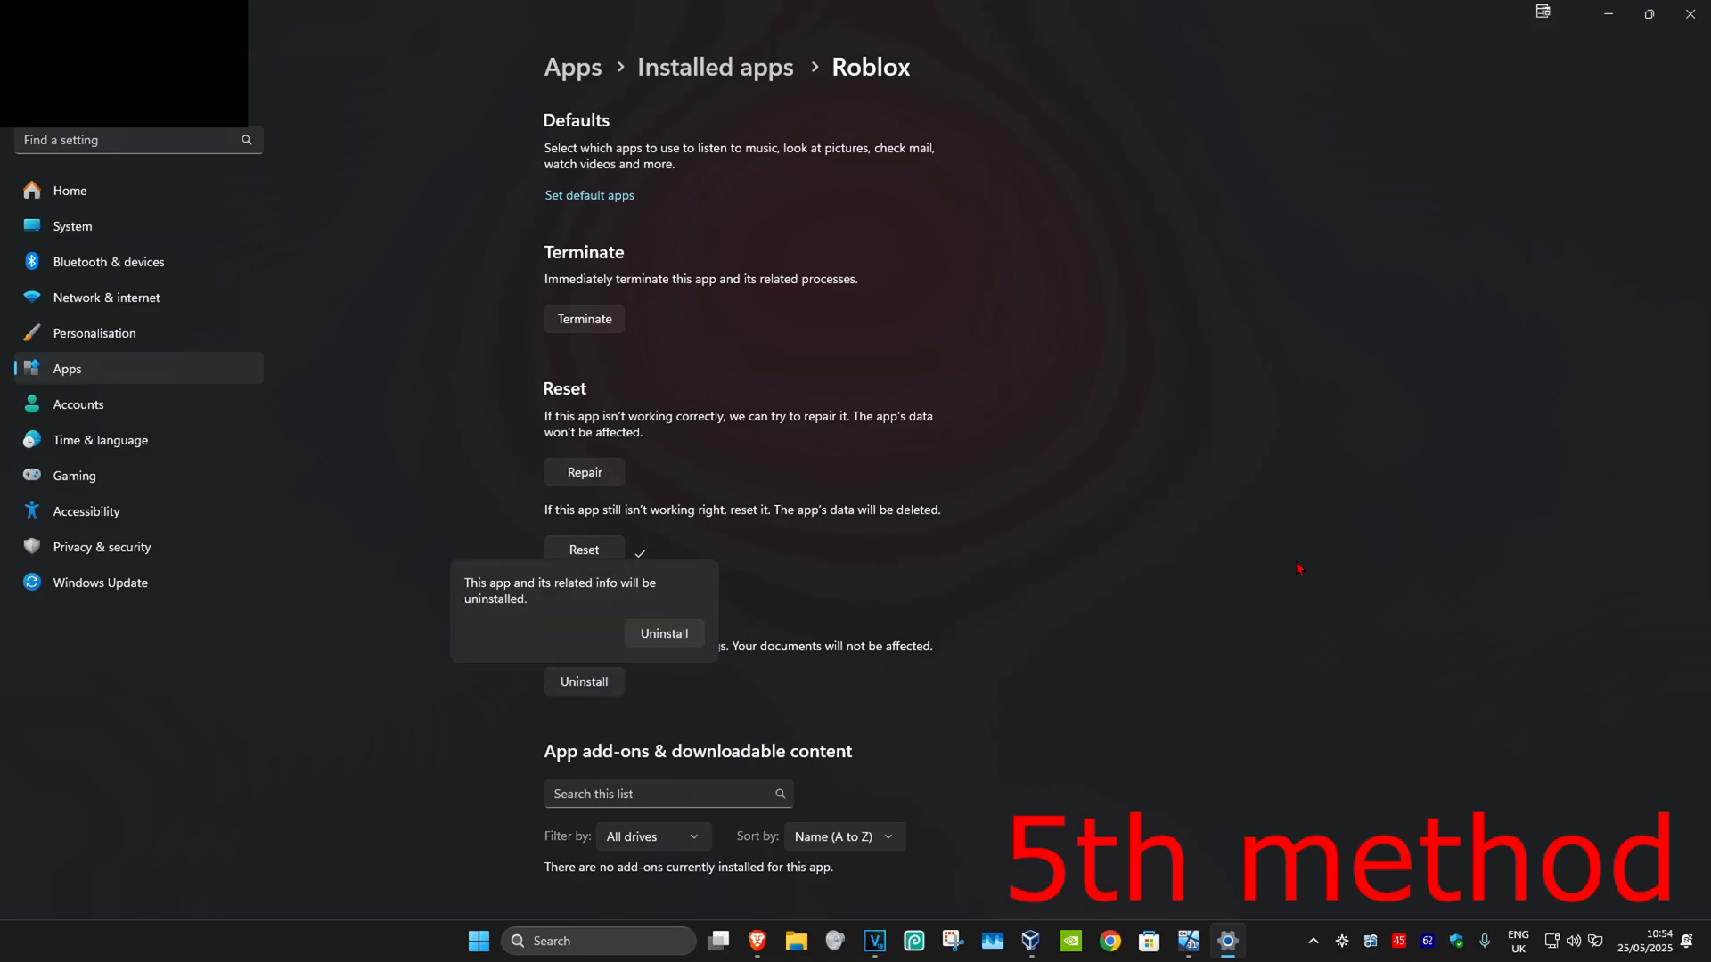